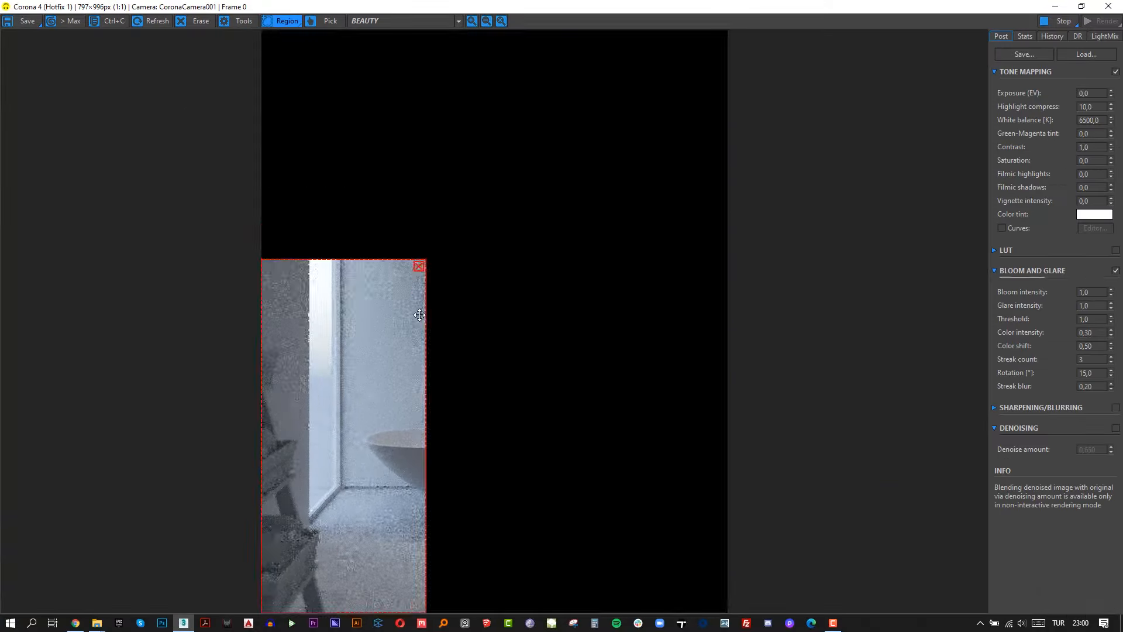
# Step: Switch the Corona VFB to its LightMix tab, listing the bathroom's light groups
pyautogui.click(1104, 36)
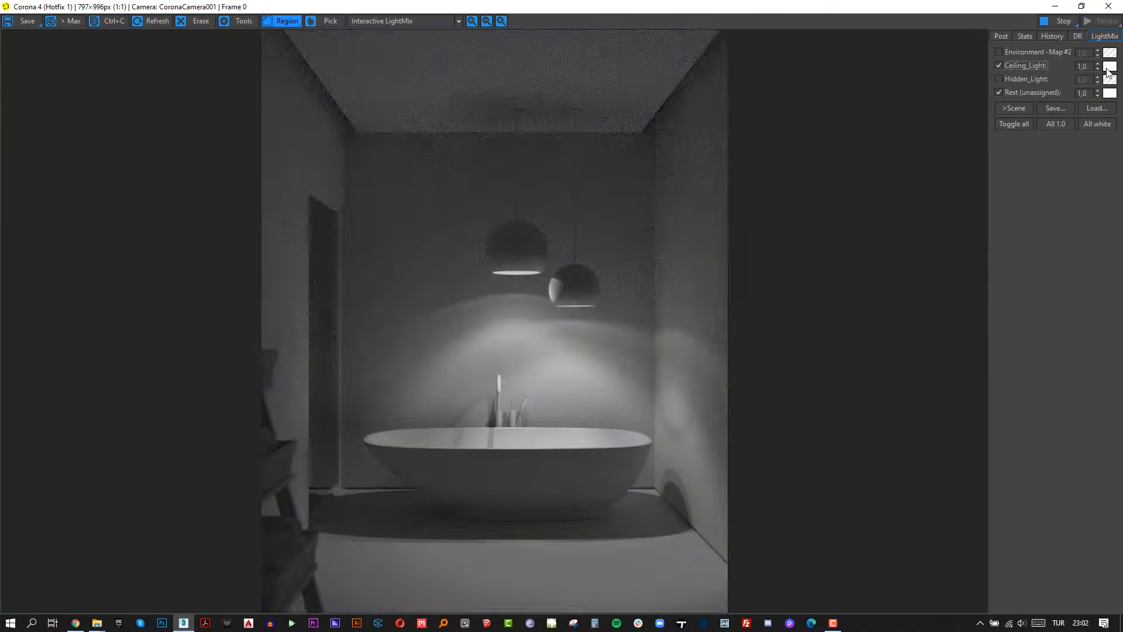
pyautogui.click(999, 51)
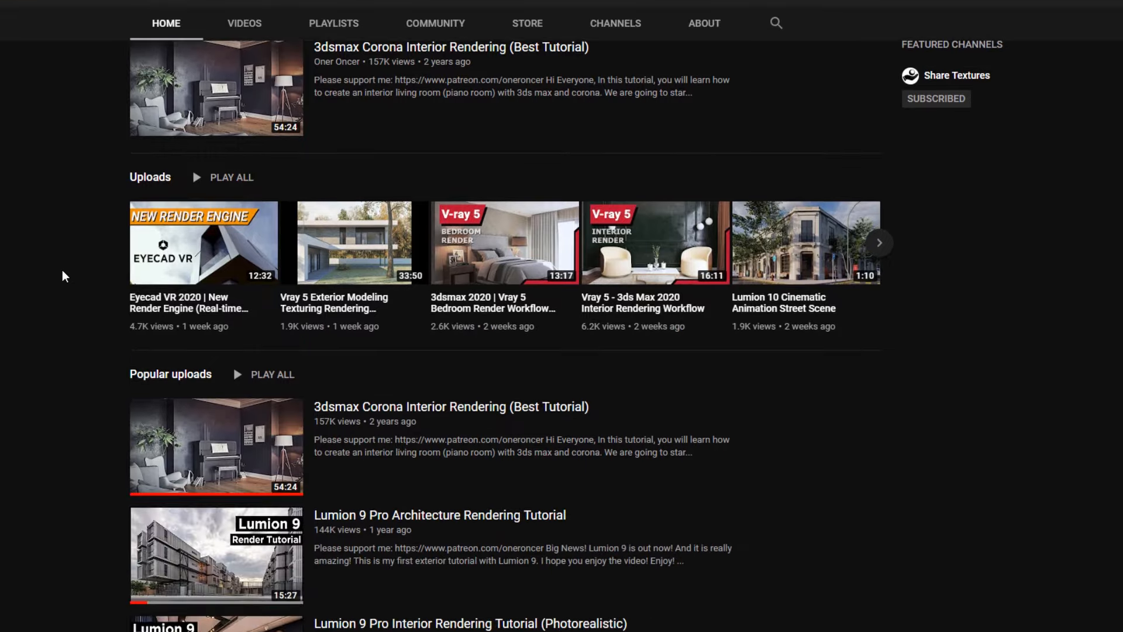
# Step: Scroll down through the channel's grid of uploaded videos
pyautogui.scroll(-3)
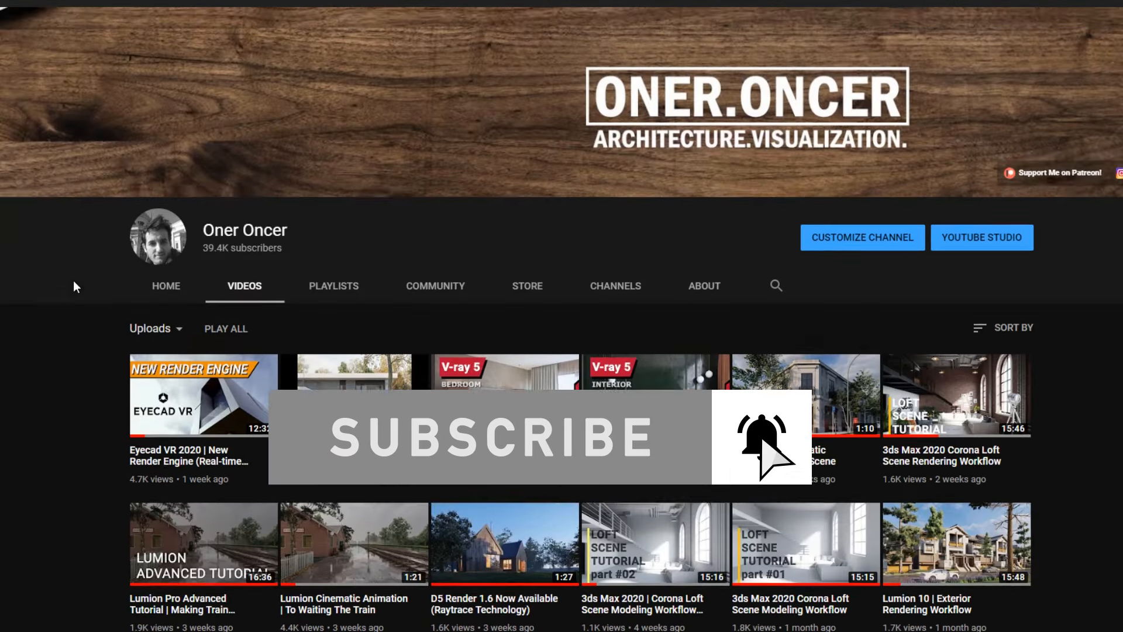
pyautogui.scroll(-3)
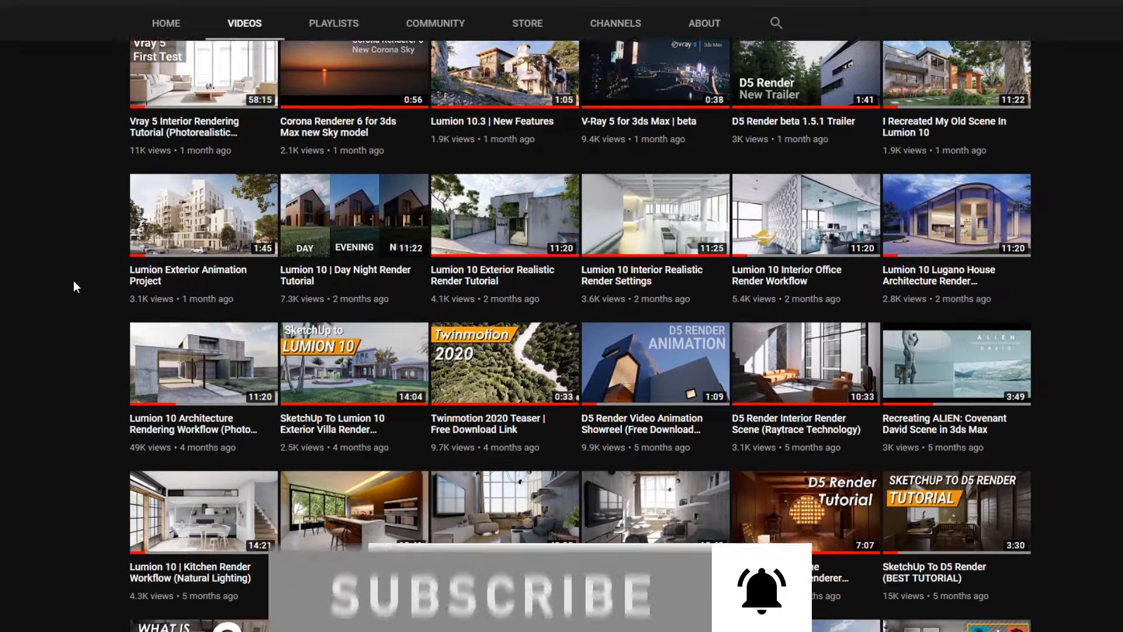
pyautogui.scroll(-3)
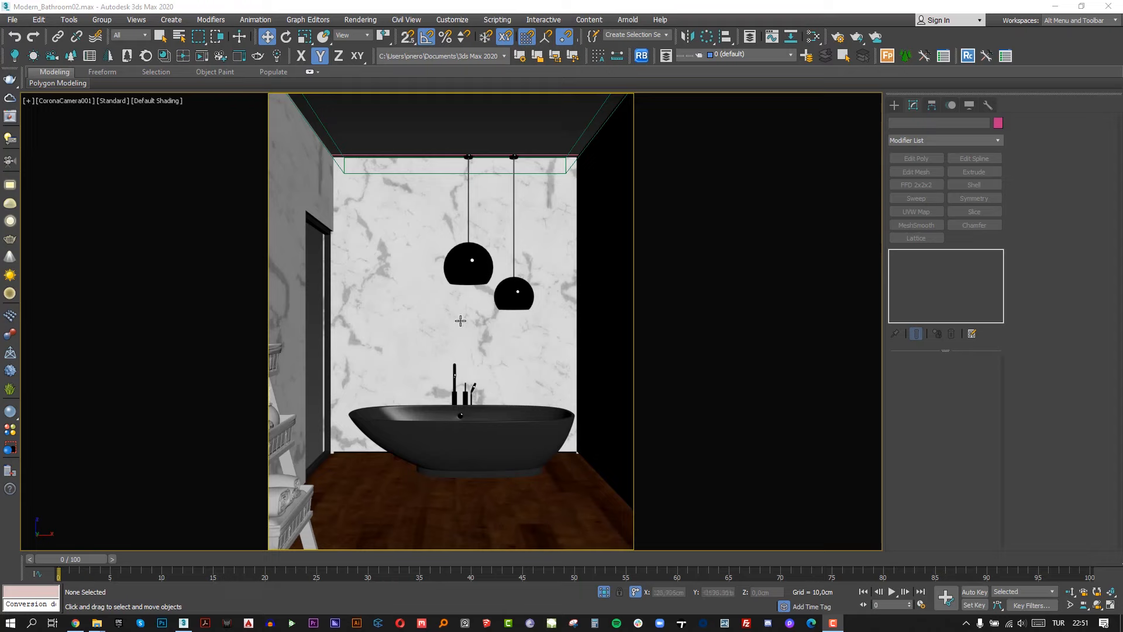
pyautogui.moveTo(462, 296)
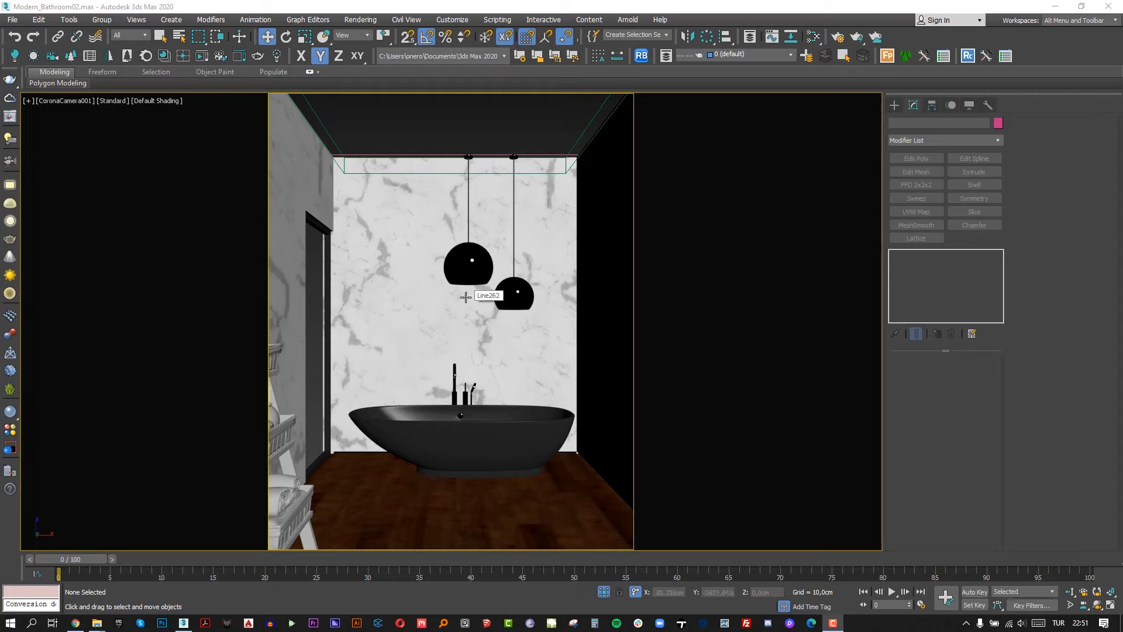
pyautogui.moveTo(508, 296)
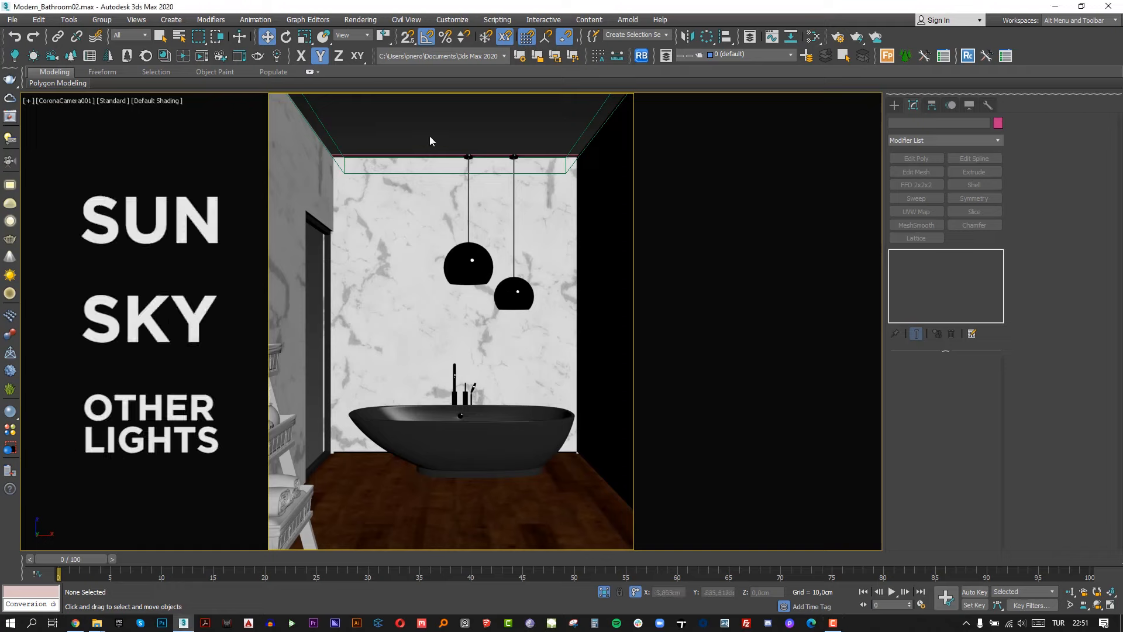
pyautogui.moveTo(707, 203)
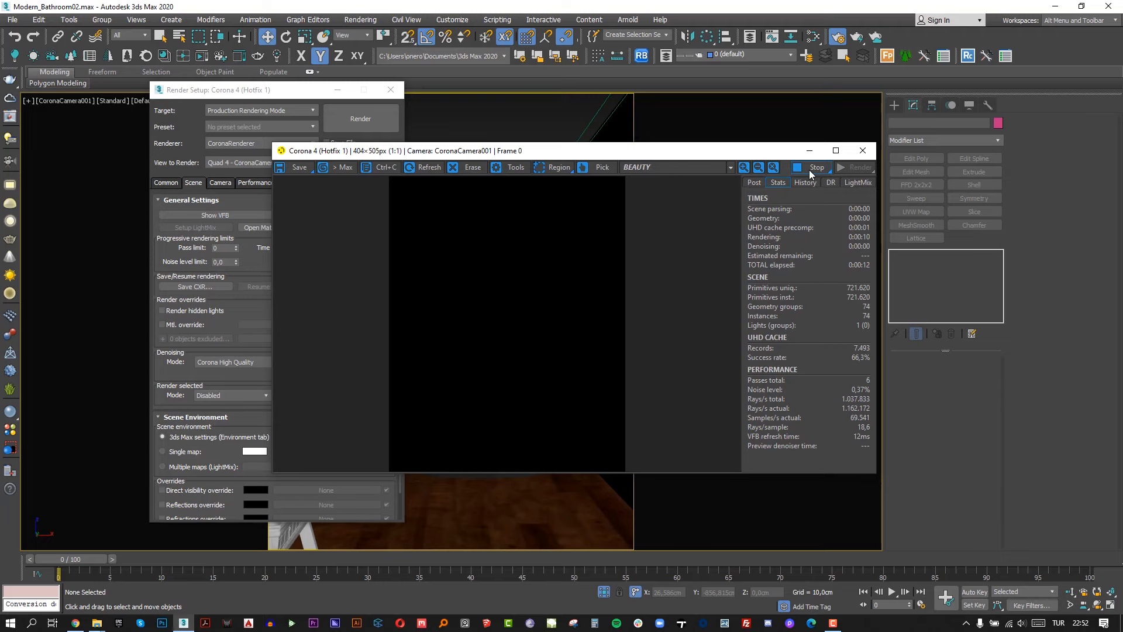
pyautogui.click(861, 151)
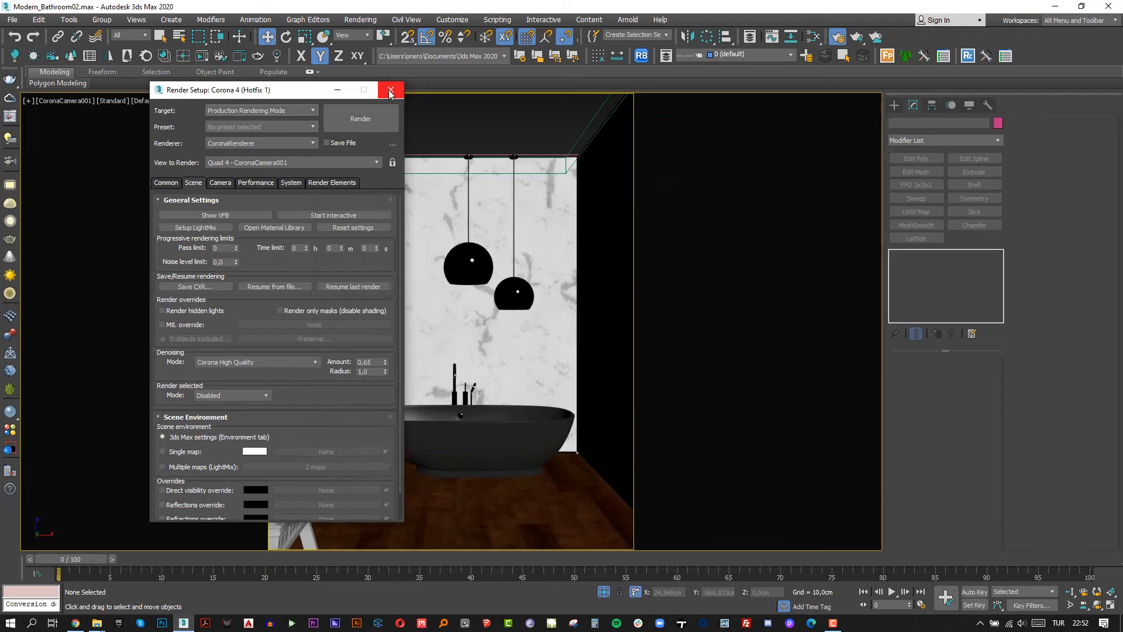
pyautogui.click(390, 89)
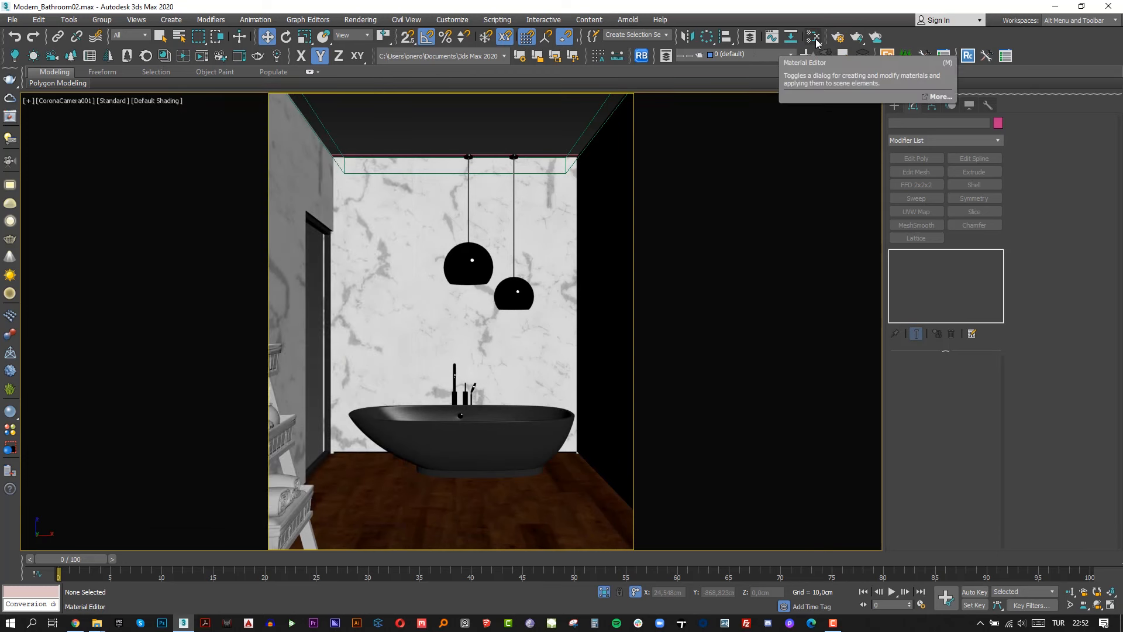
# Step: Create a new CoronaMtl named override_mtl in the material editor
pyautogui.click(812, 38)
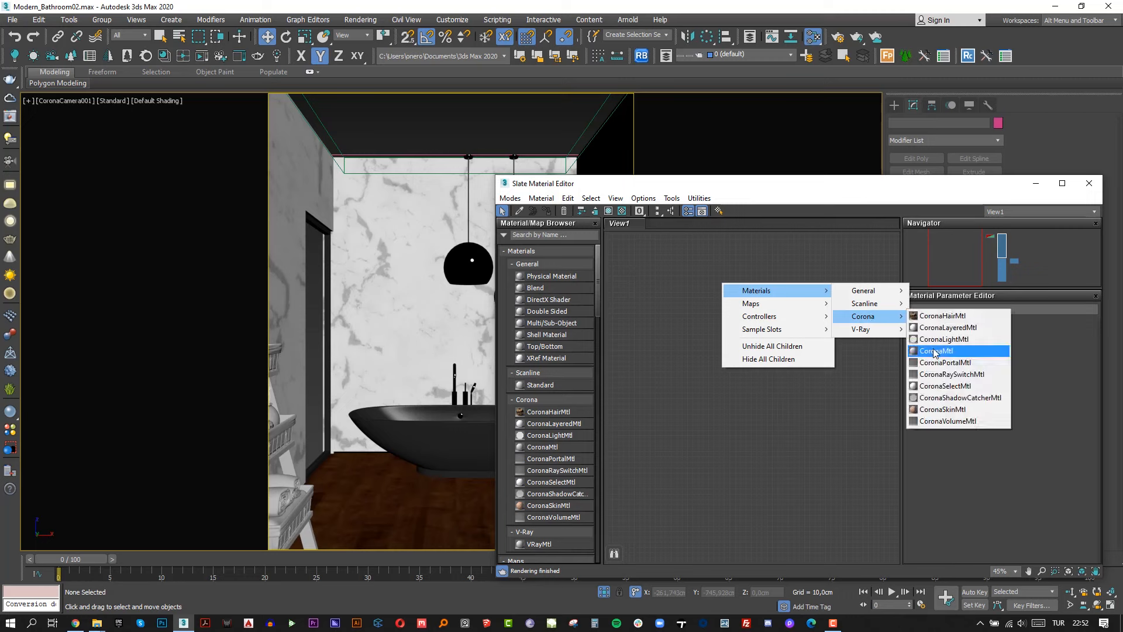
pyautogui.click(934, 351)
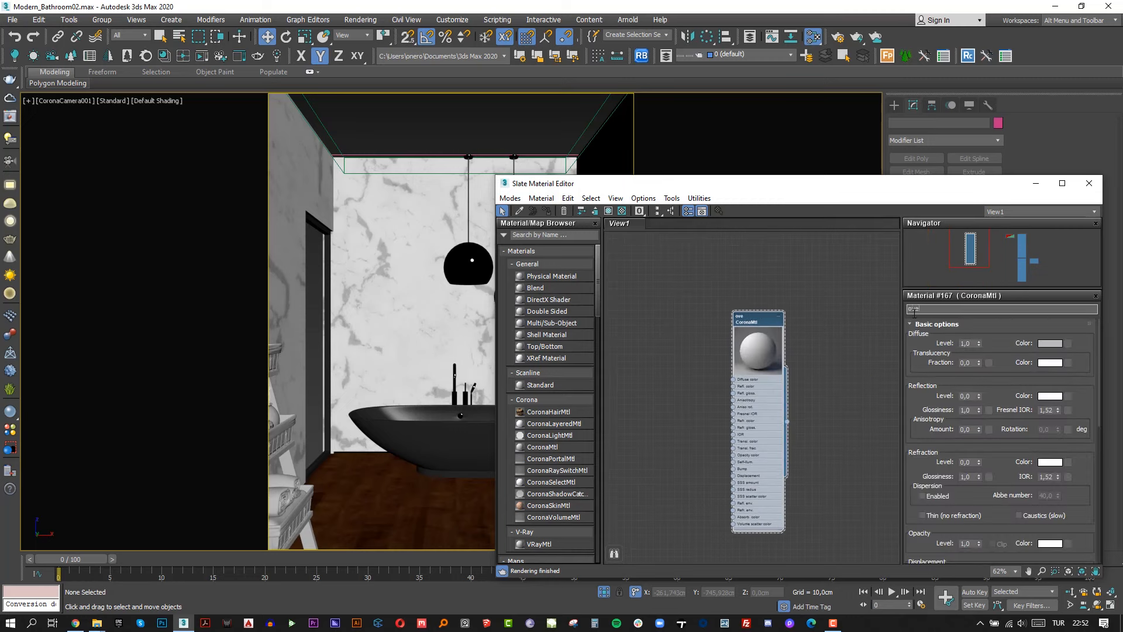
pyautogui.write('override_mtl')
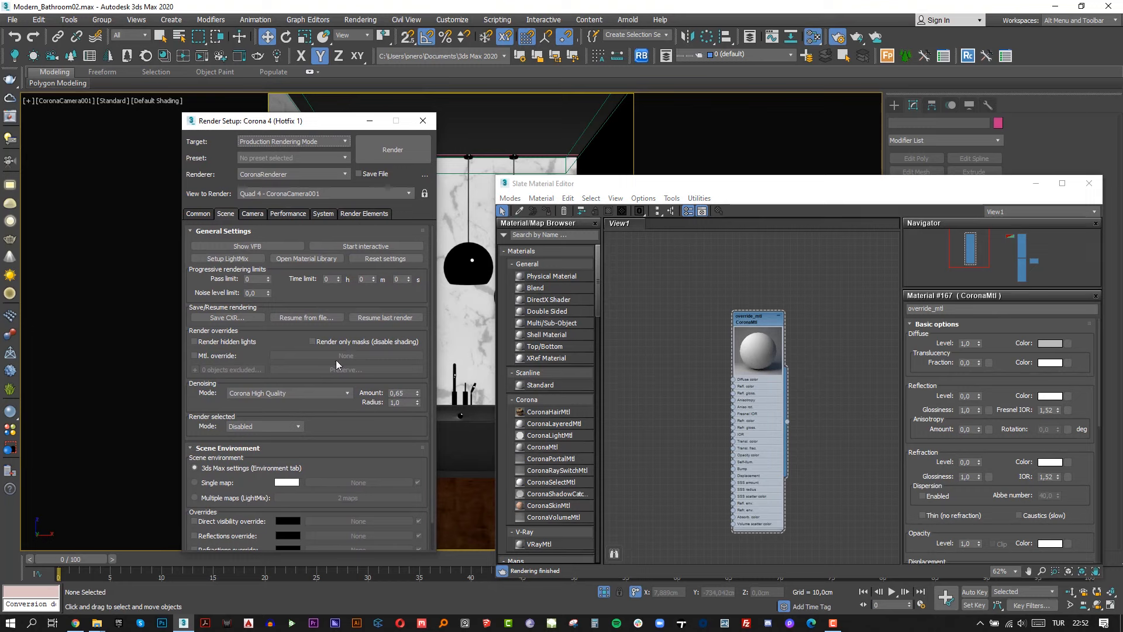
pyautogui.moveTo(204, 355)
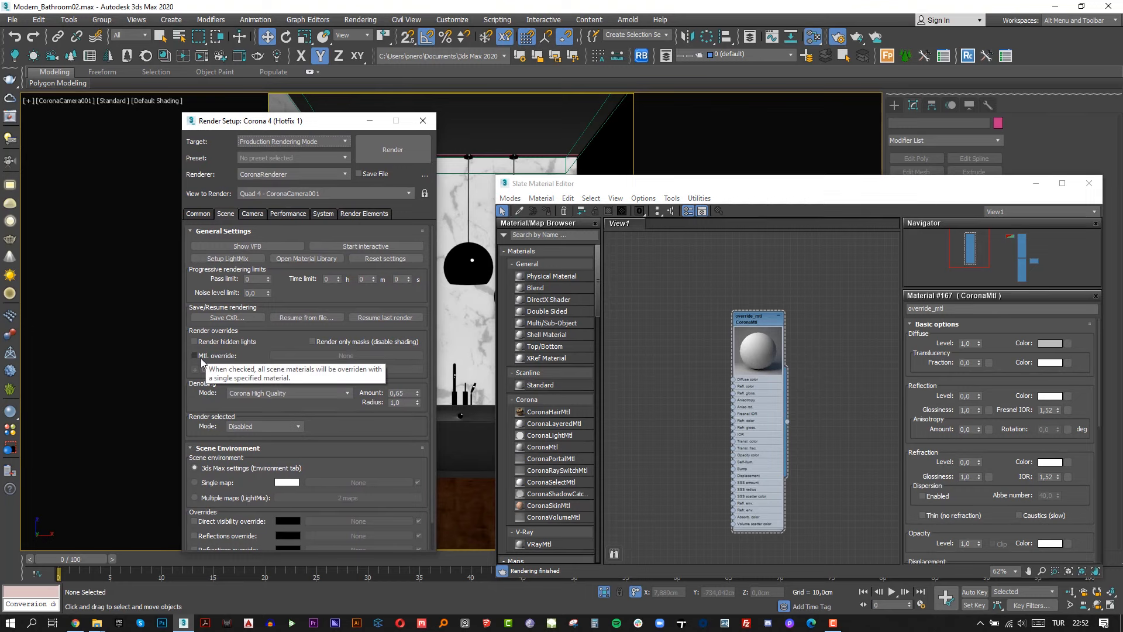
# Step: Enable Mtl. override with override_mtl, excluding the Glass object
pyautogui.click(194, 356)
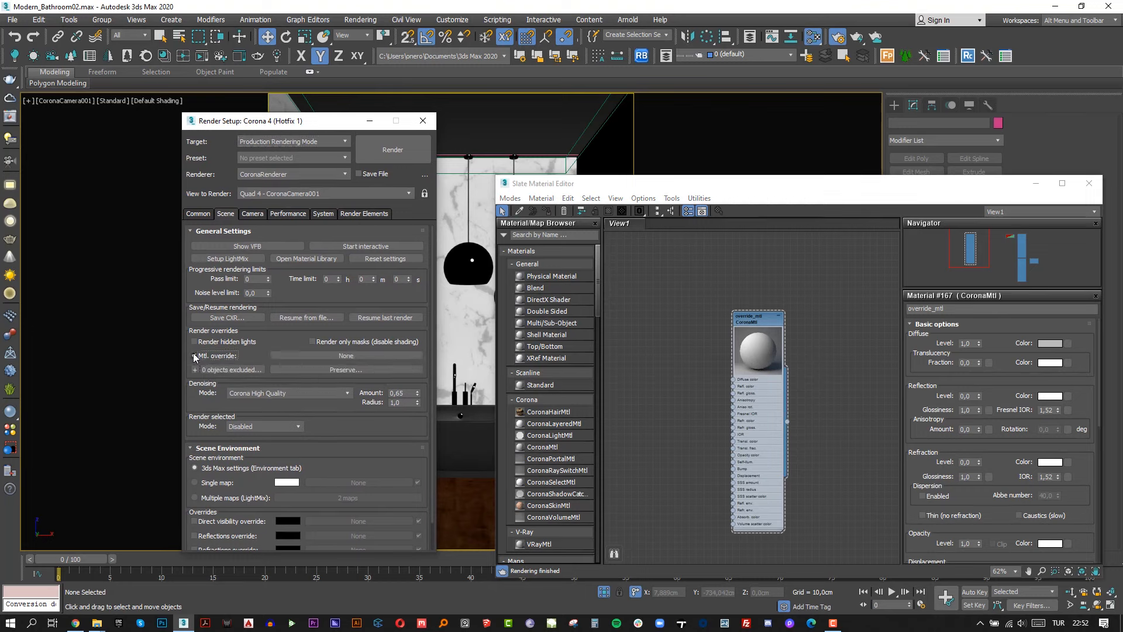
pyautogui.click(195, 355)
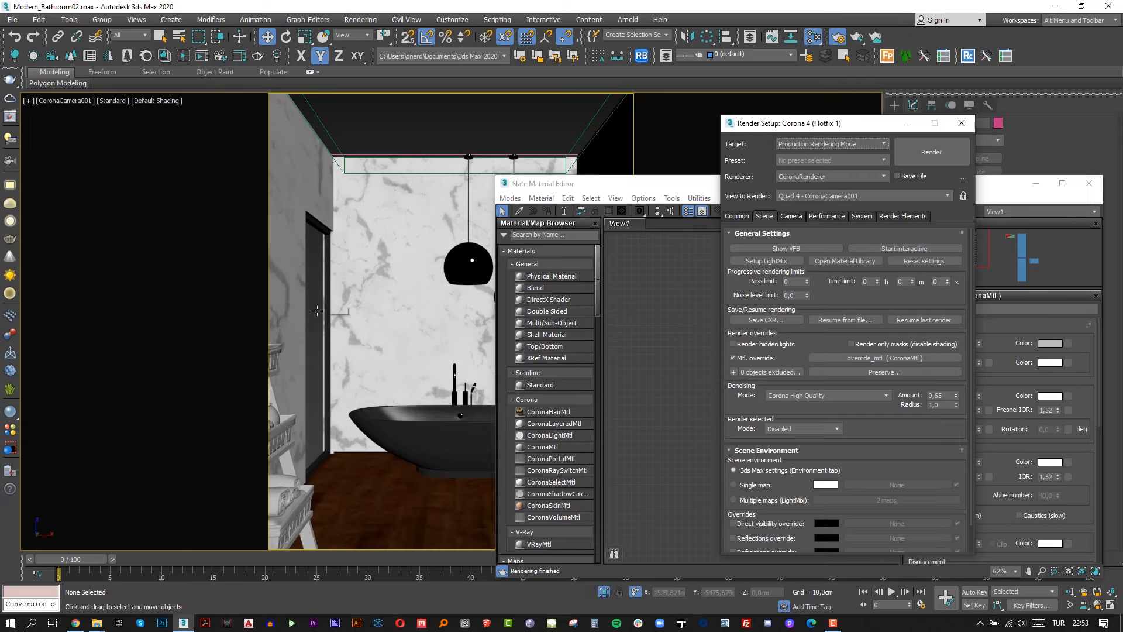
pyautogui.click(325, 337)
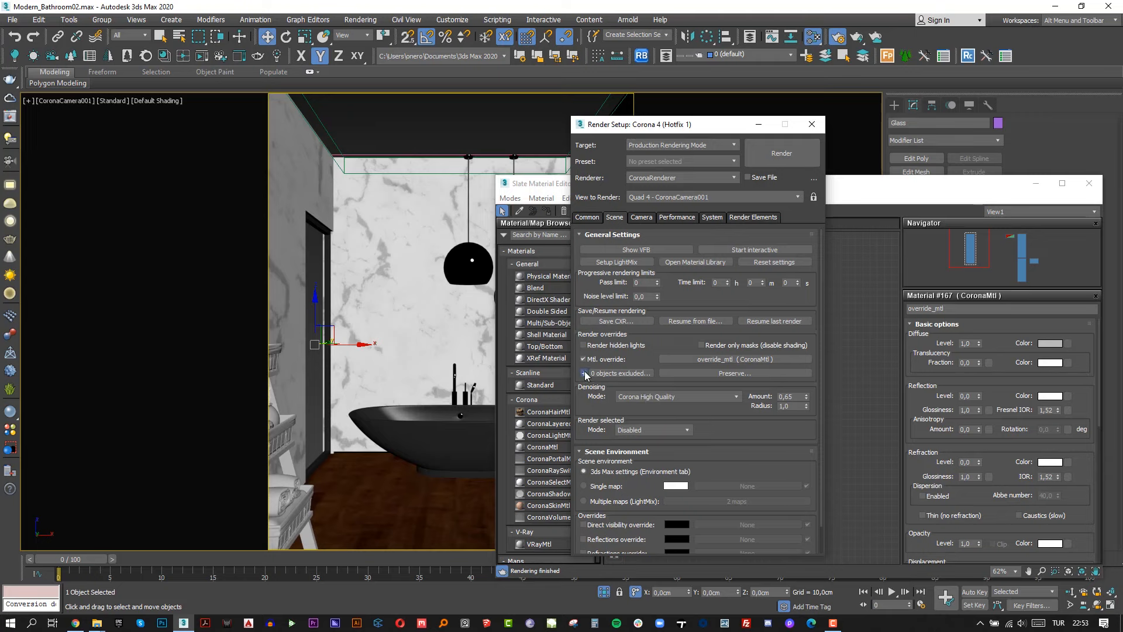
pyautogui.click(584, 374)
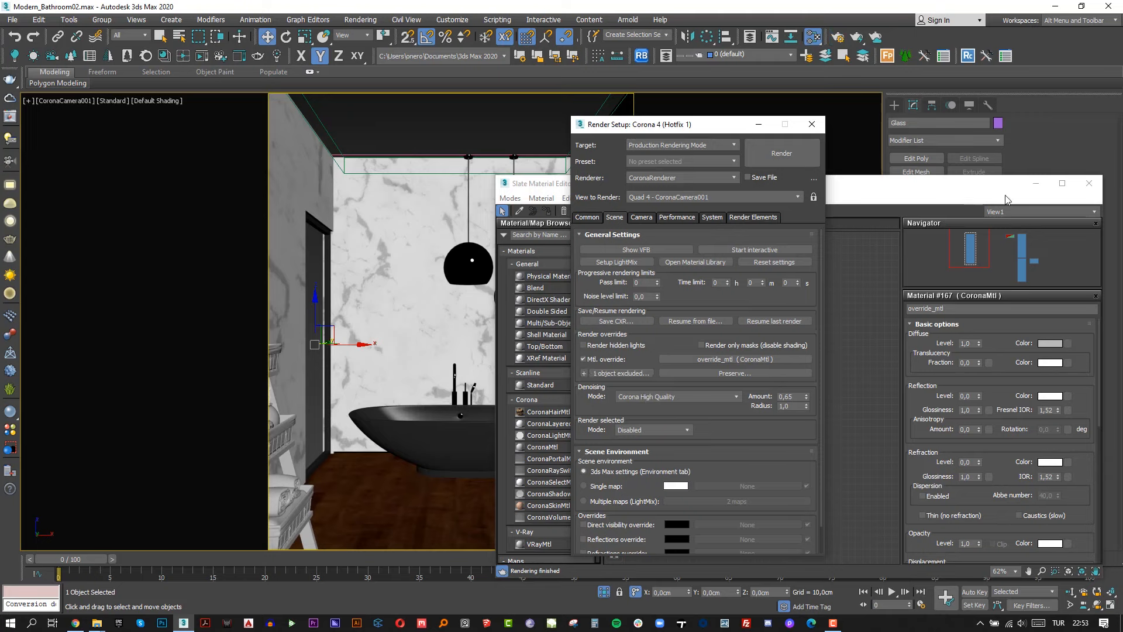
pyautogui.click(810, 124)
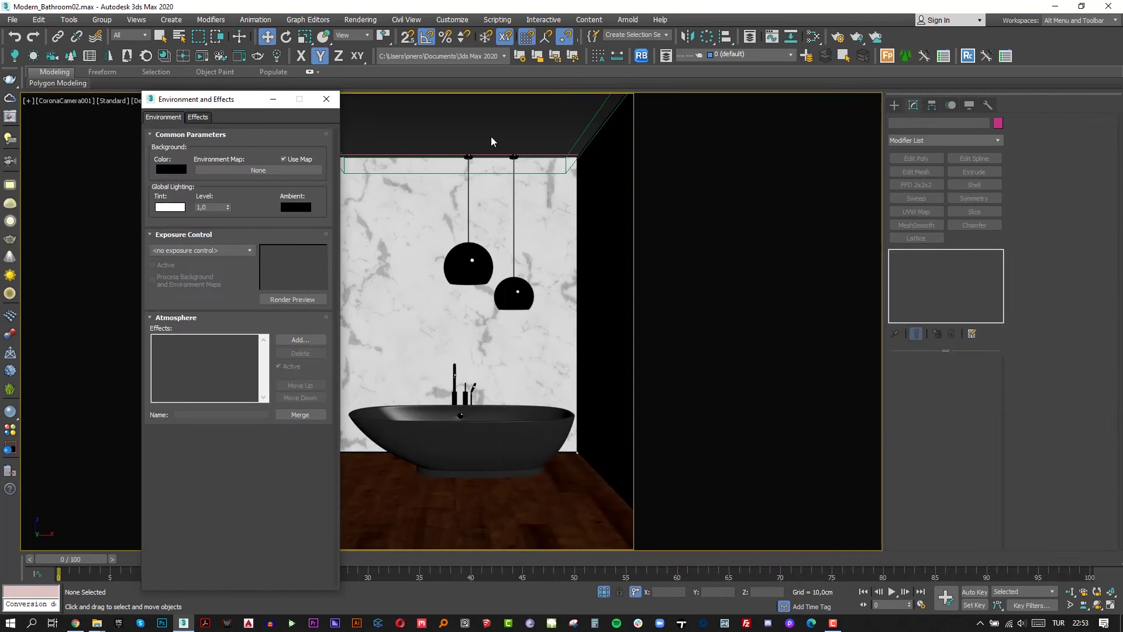
pyautogui.moveTo(223, 162)
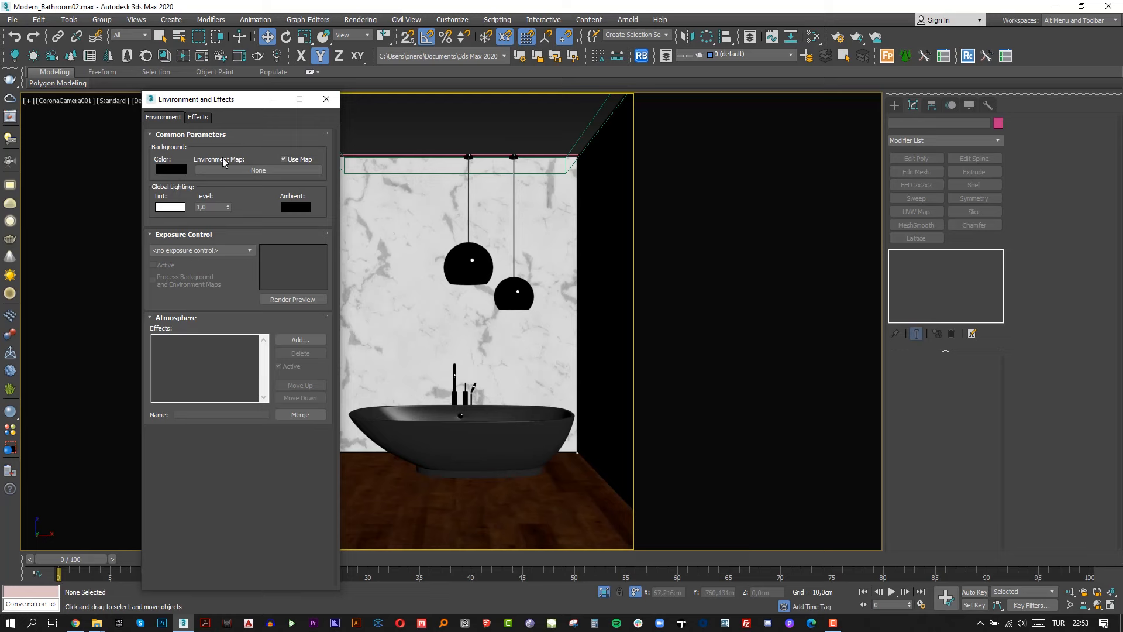
# Step: Assign a Corona sky map to the Environment Map slot
pyautogui.click(258, 170)
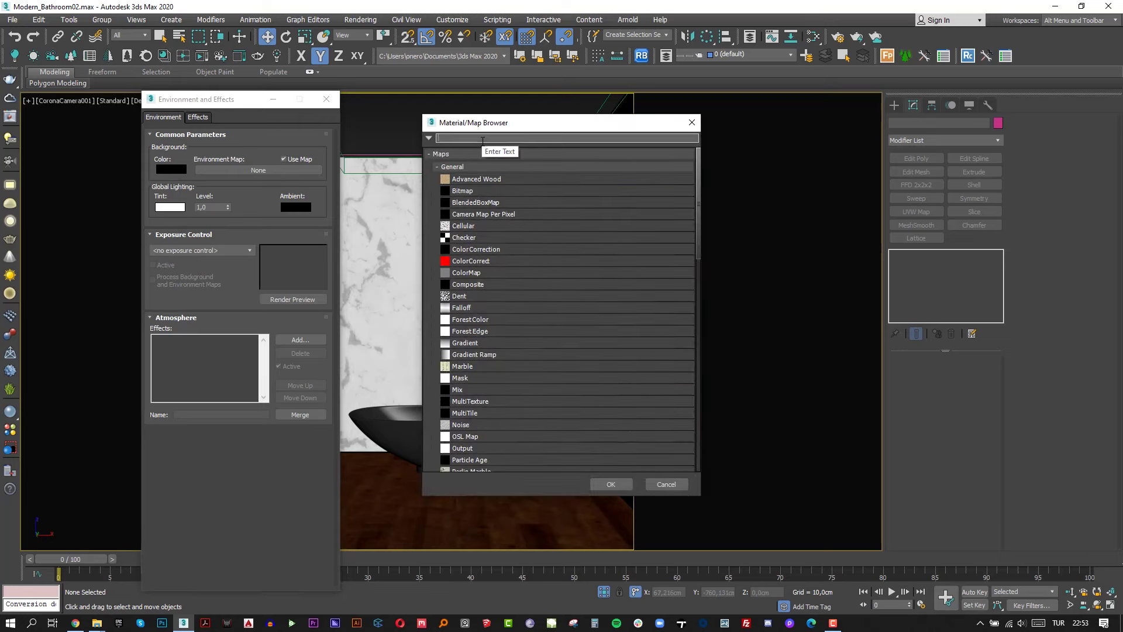
pyautogui.write('coronas')
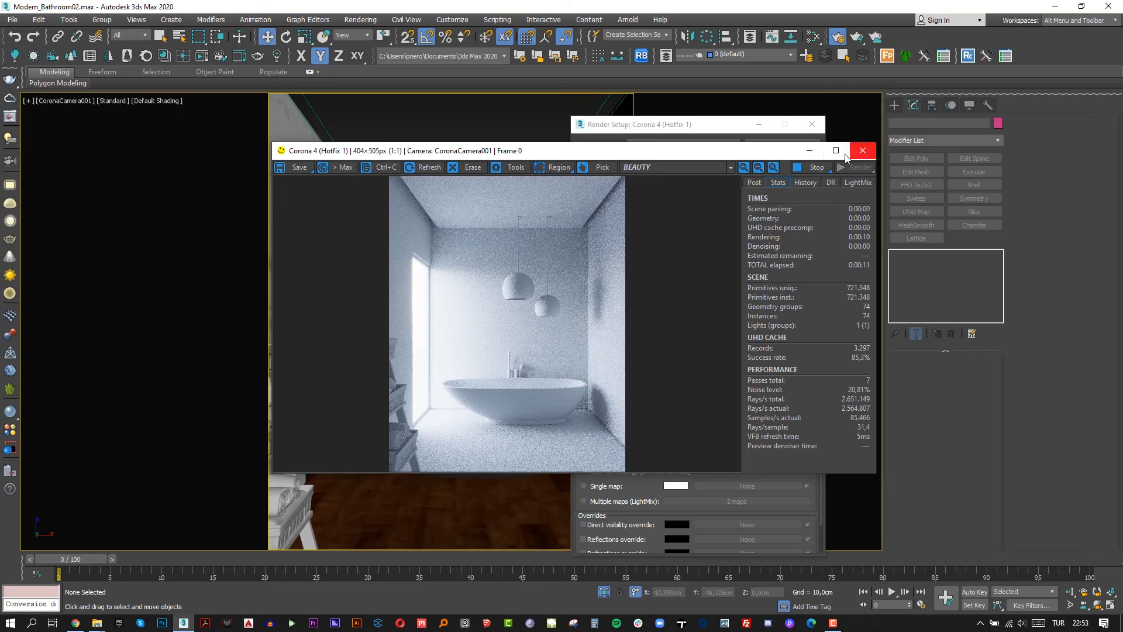
# Step: Maximize the Corona VFB and reset tone-mapping saturation to zero in Post settings
pyautogui.click(835, 151)
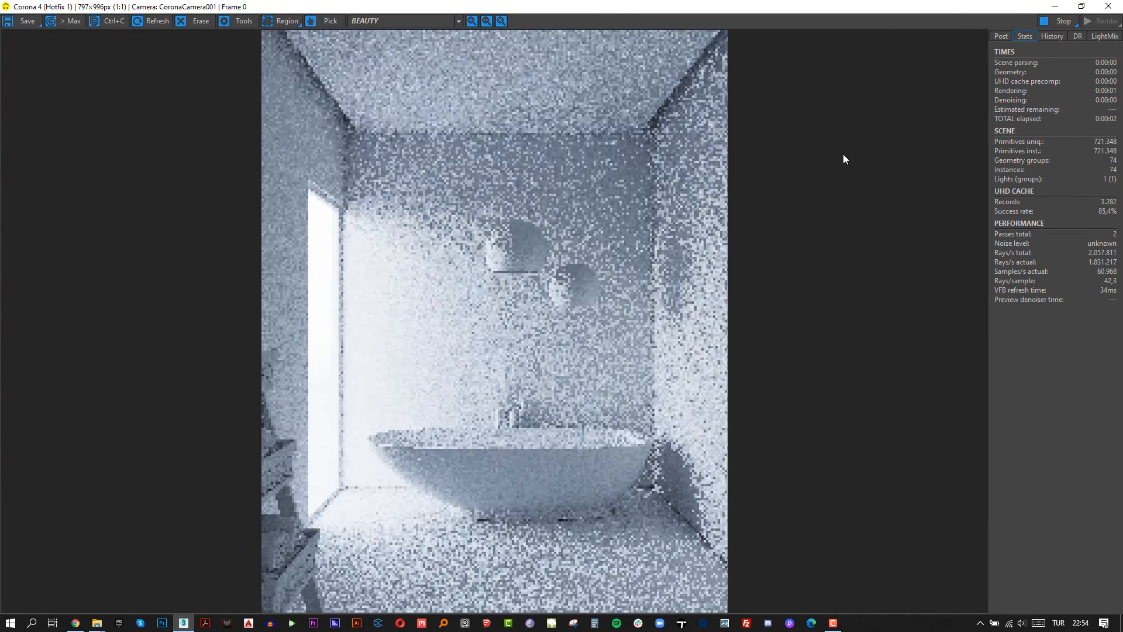
pyautogui.click(1001, 36)
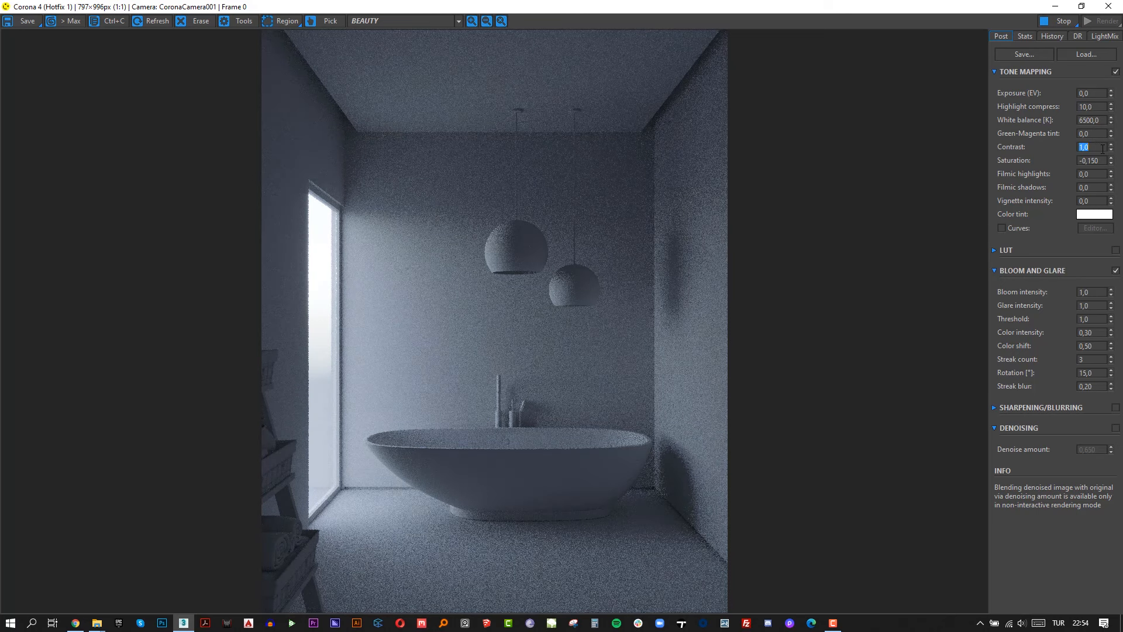
pyautogui.click(1111, 157)
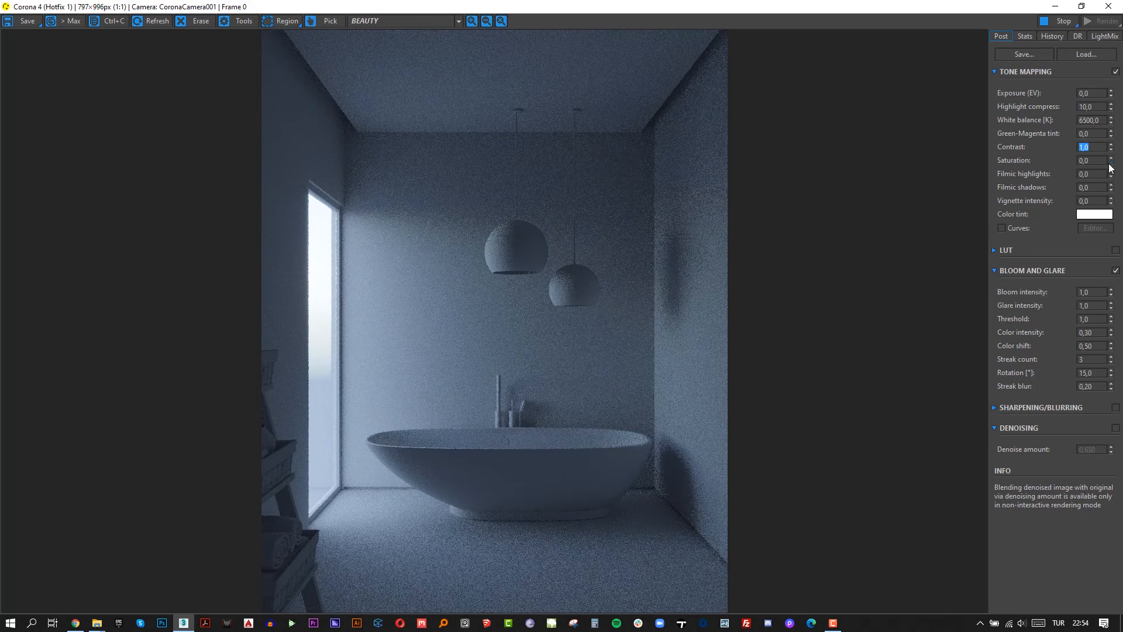
pyautogui.moveTo(539, 198)
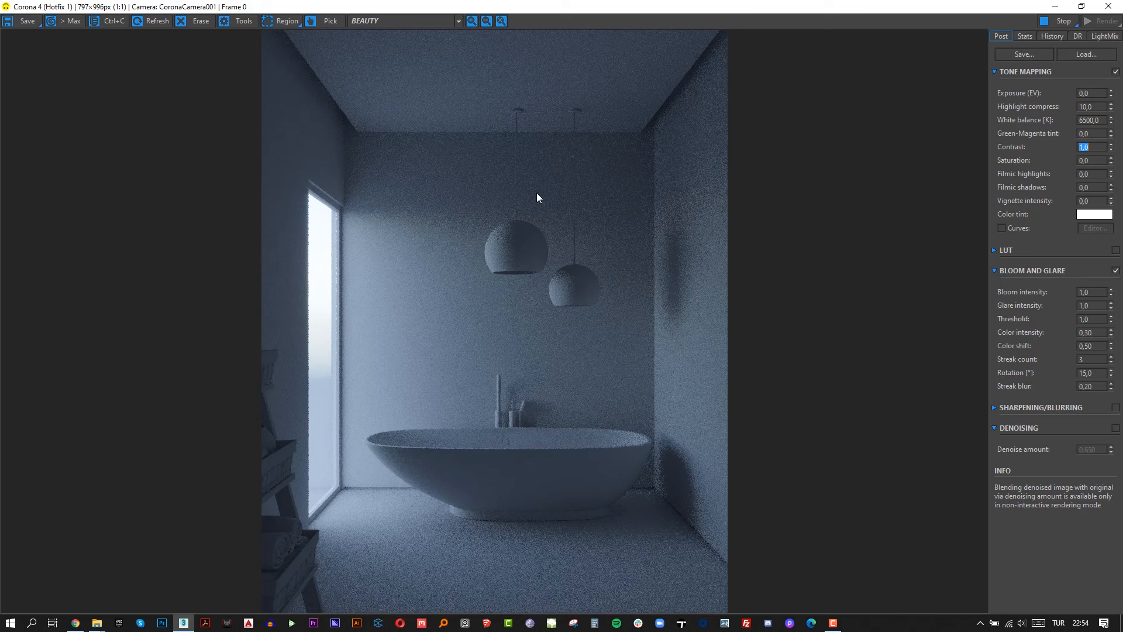
pyautogui.moveTo(518, 478)
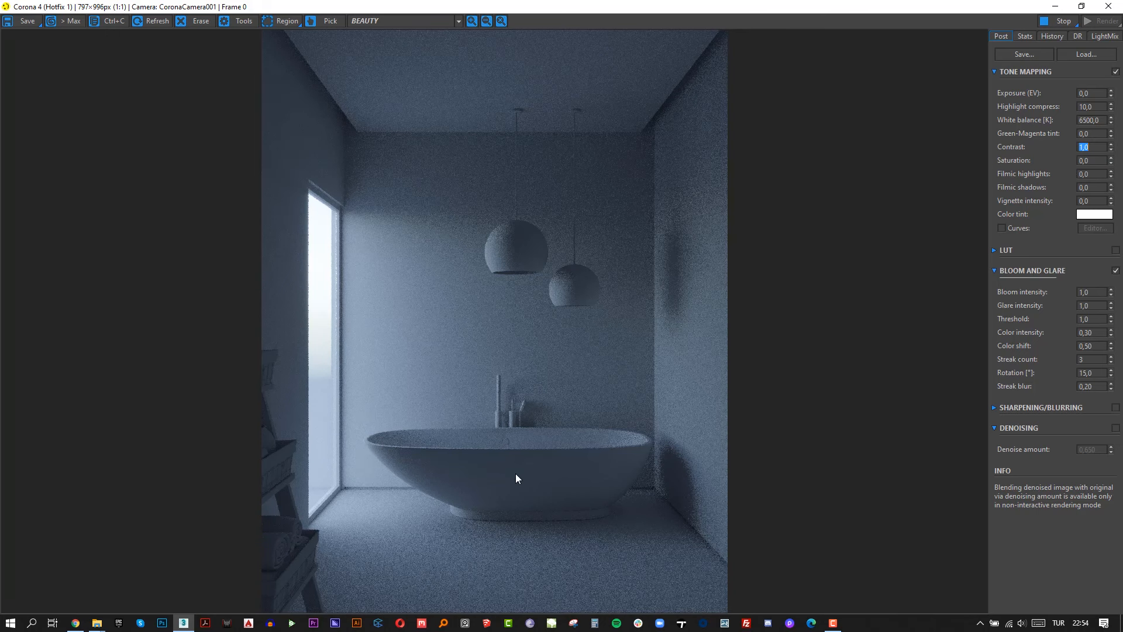
pyautogui.moveTo(810, 337)
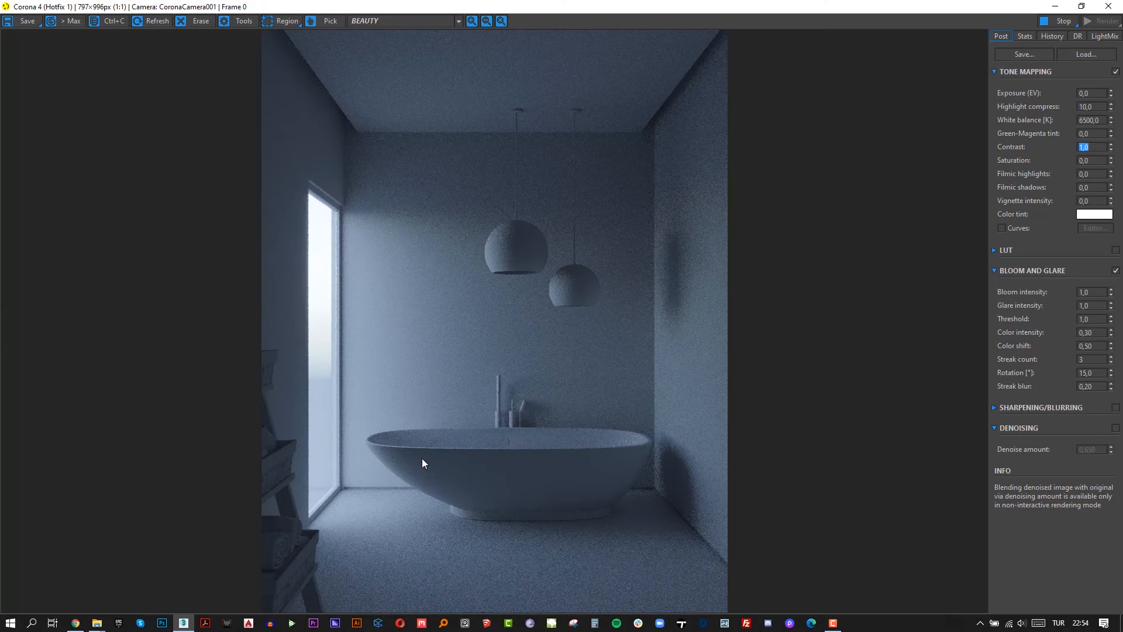
pyautogui.moveTo(381, 352)
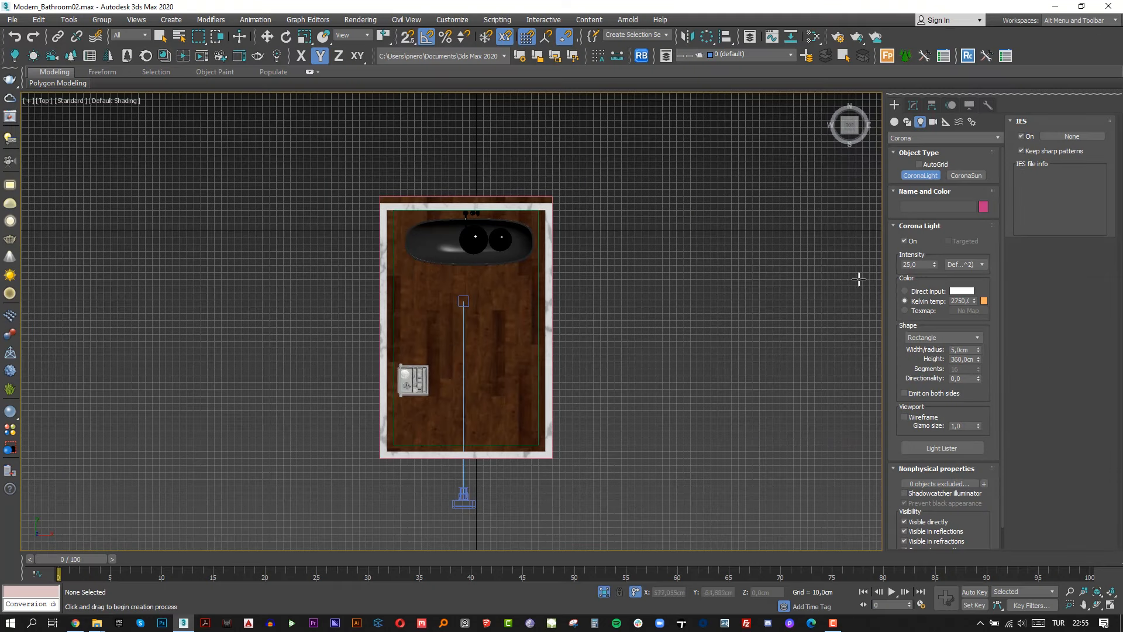
# Step: Instance-clone the rectangle light, set its colour to Direct input, and start interactive rendering
pyautogui.scroll(3)
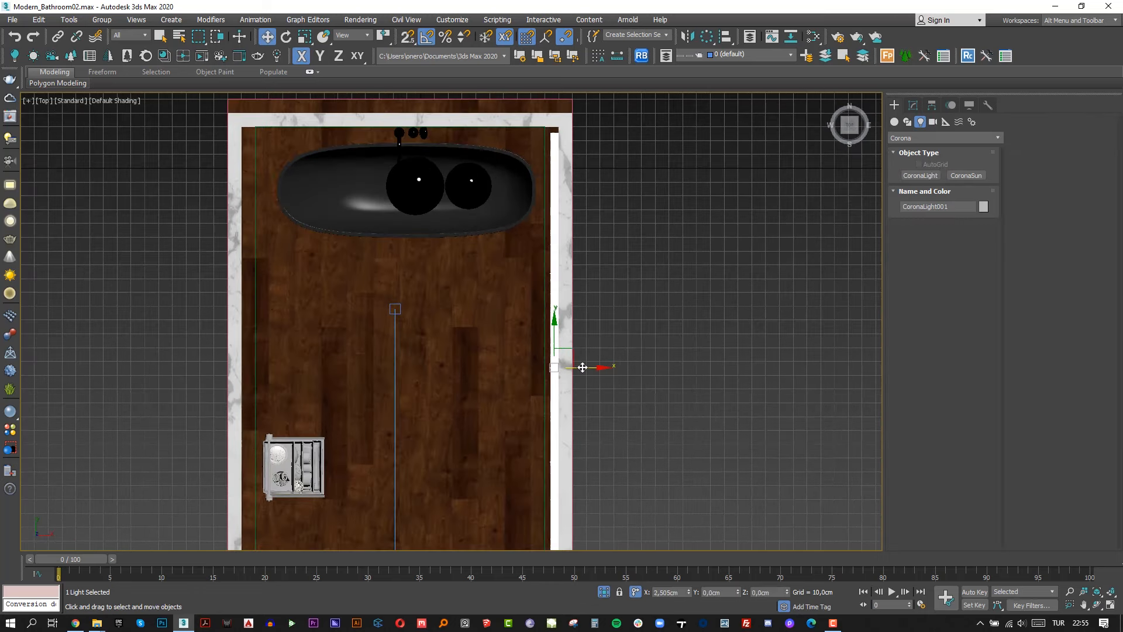
pyautogui.press('f')
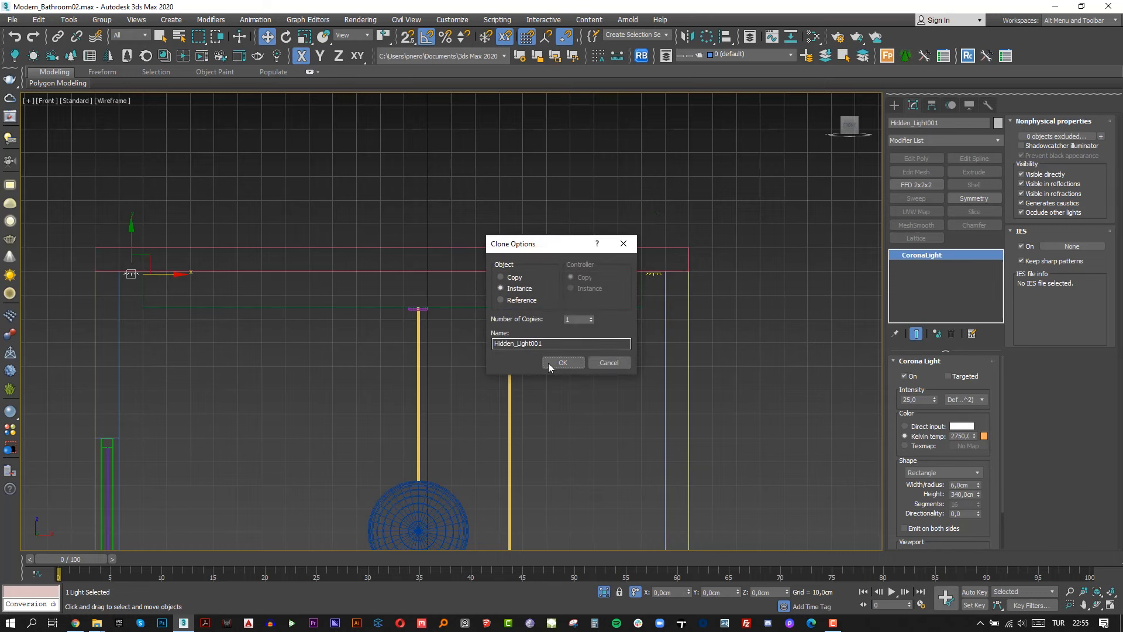
pyautogui.click(563, 363)
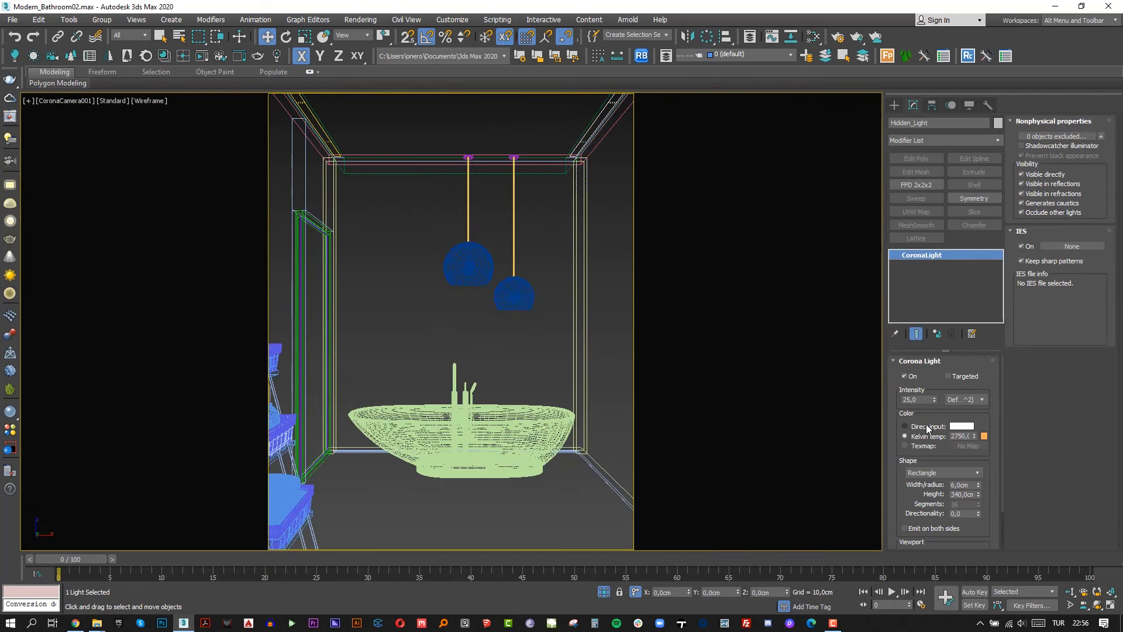
pyautogui.click(400, 291)
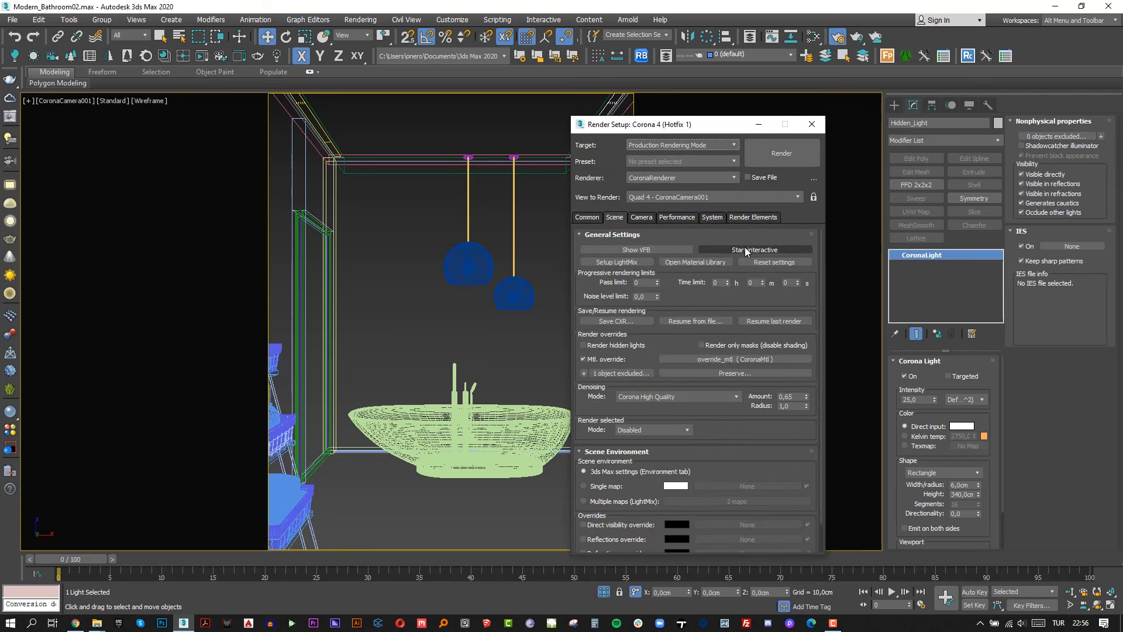
pyautogui.click(753, 249)
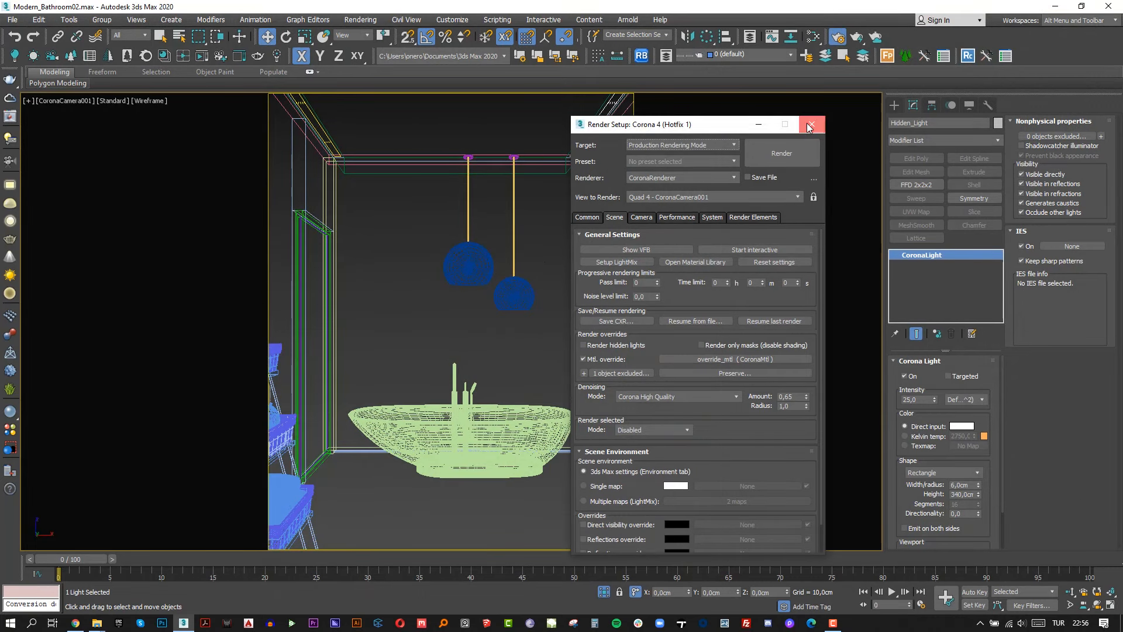
pyautogui.click(809, 124)
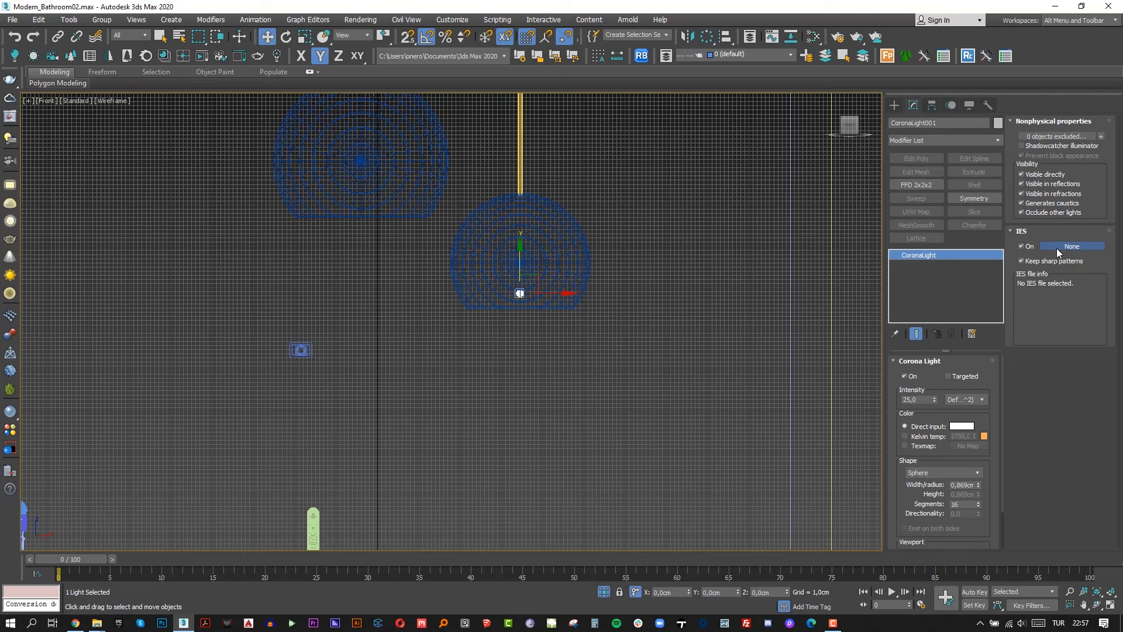
# Step: Load the Real-IES_bold.ies profile onto the pendant sphere light
pyautogui.click(1072, 246)
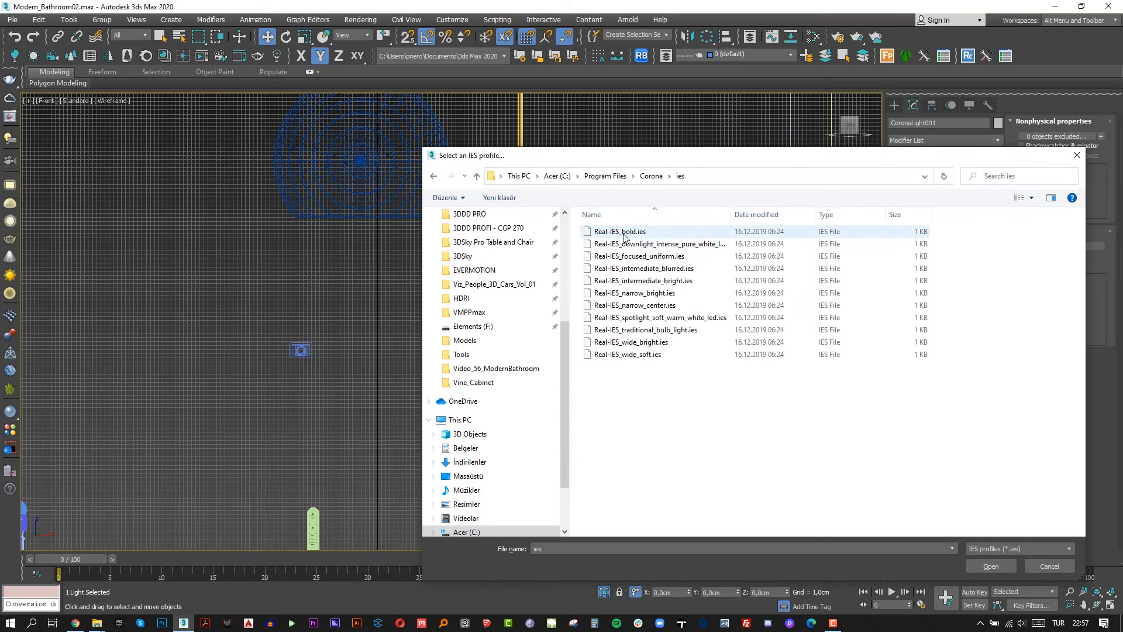
pyautogui.click(990, 566)
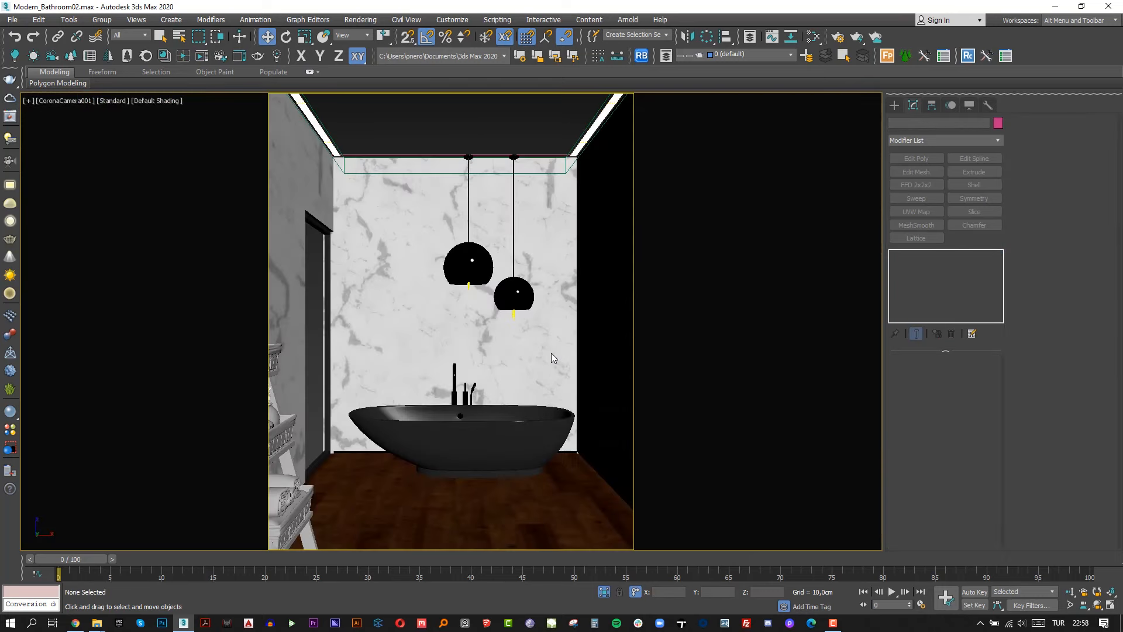
# Step: Set Ceiling_Light intensity to 2500 and restore the render window to its smaller size
pyautogui.click(514, 293)
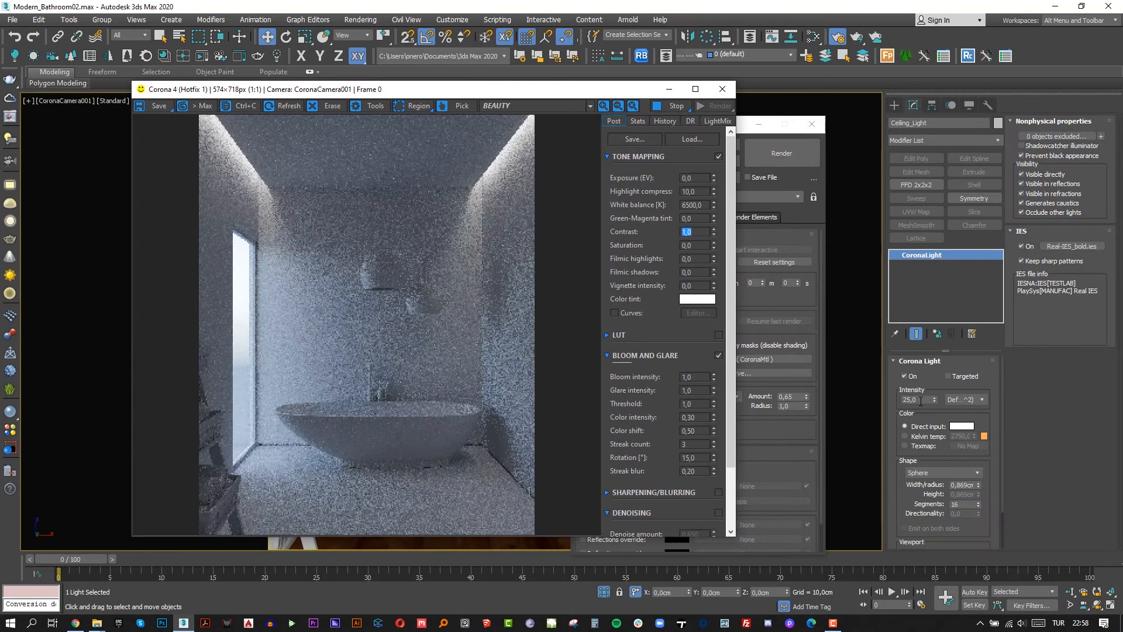
pyautogui.tripleClick(916, 399)
pyautogui.write('2500')
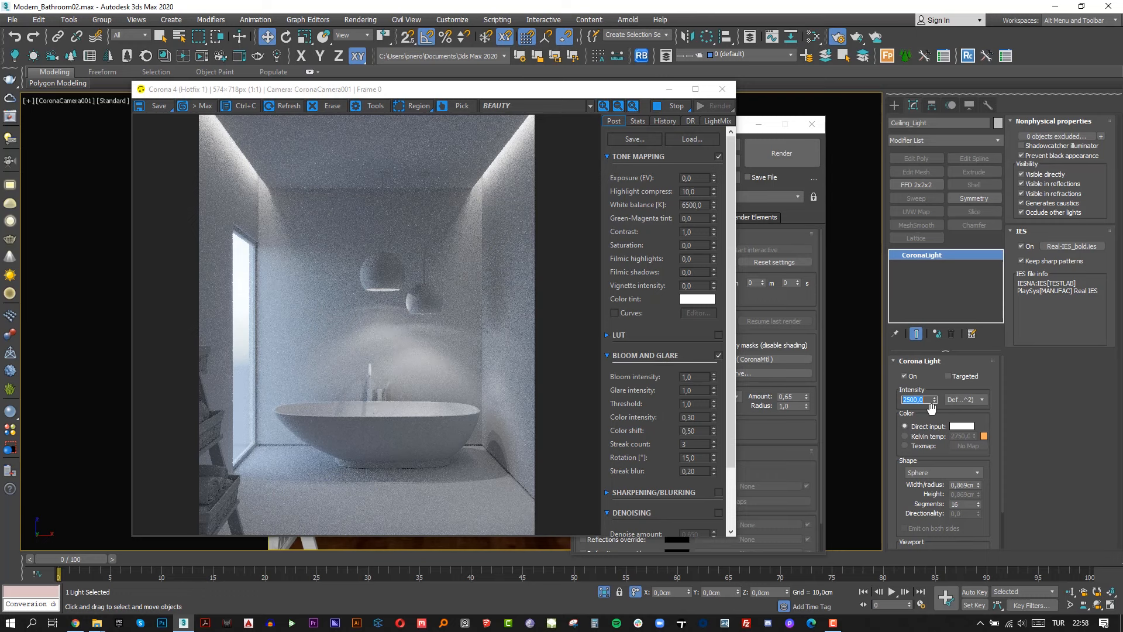
pyautogui.click(693, 89)
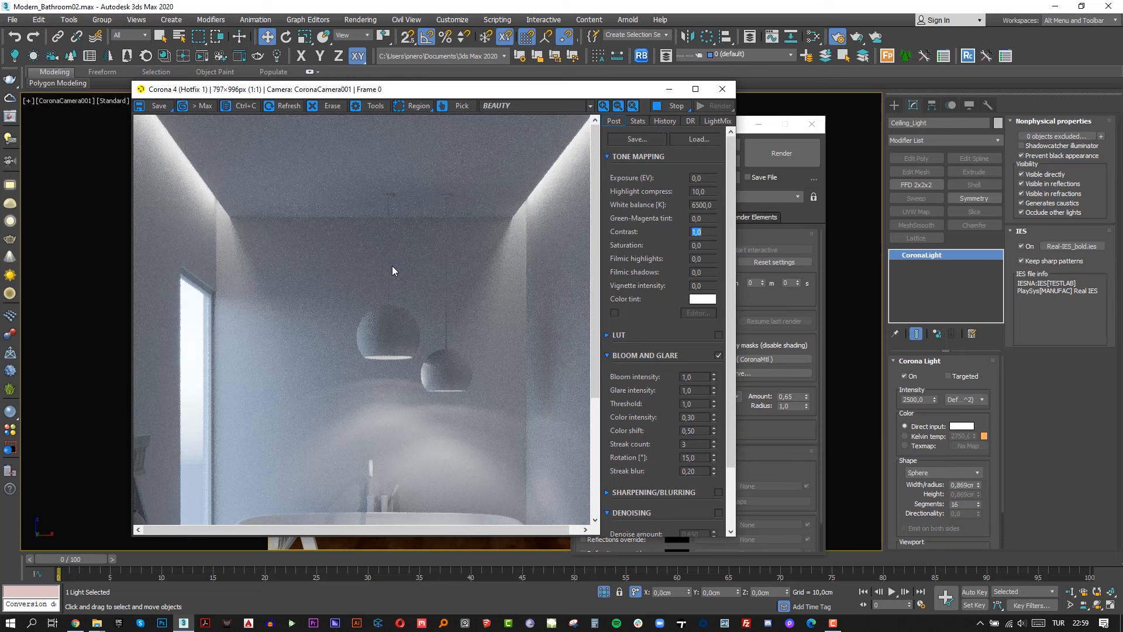
pyautogui.click(64, 100)
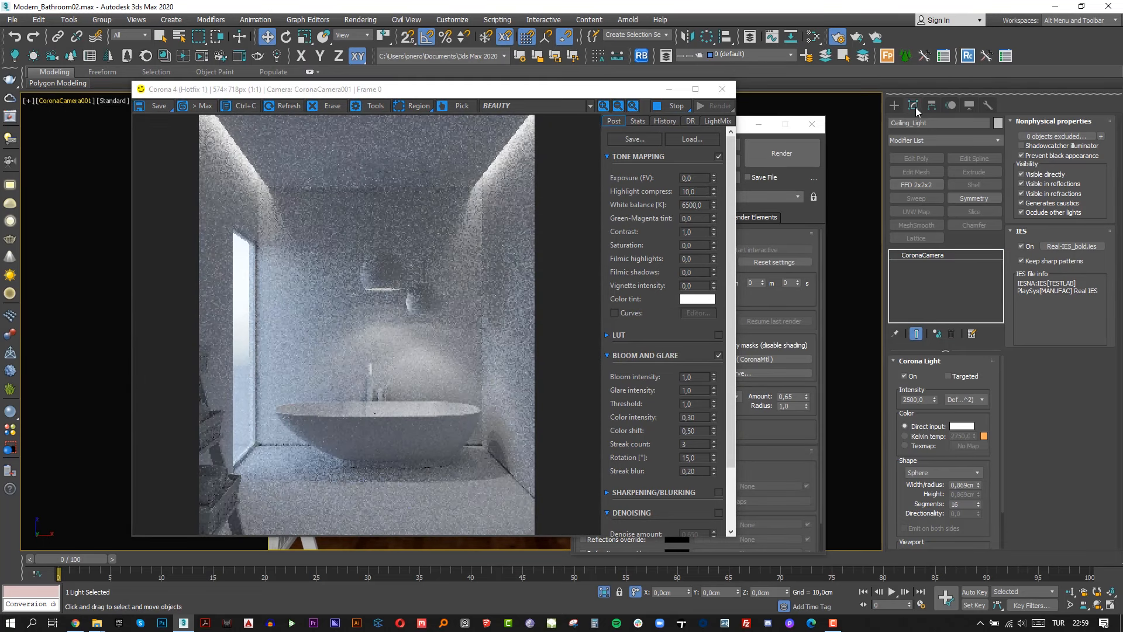
pyautogui.click(923, 254)
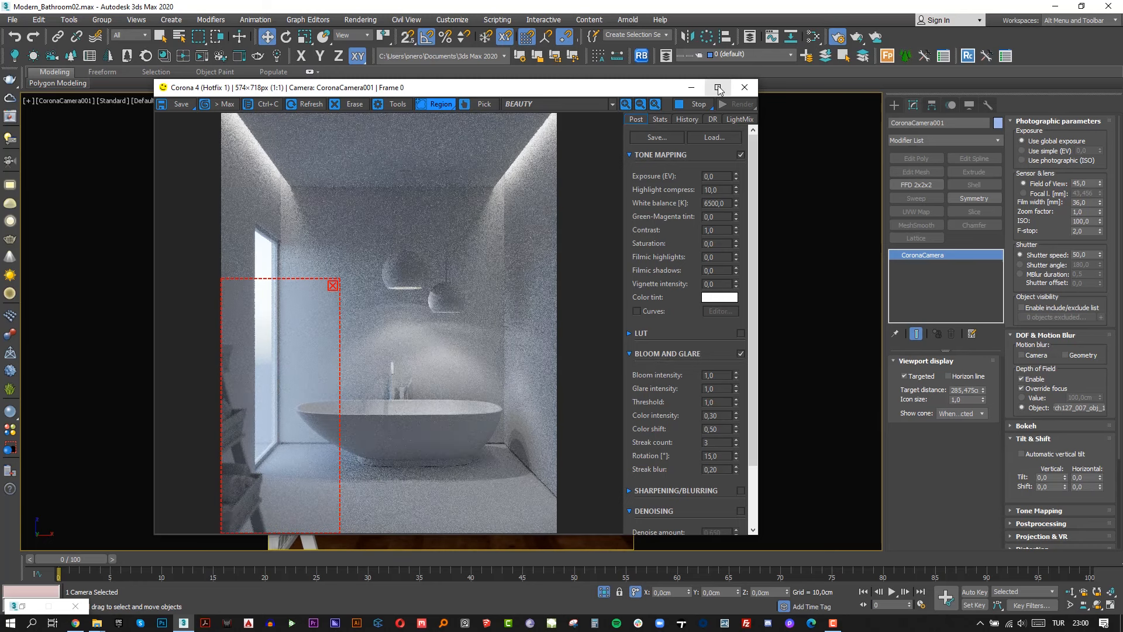
# Step: Maximize the interactive render window over the left window region
pyautogui.click(718, 87)
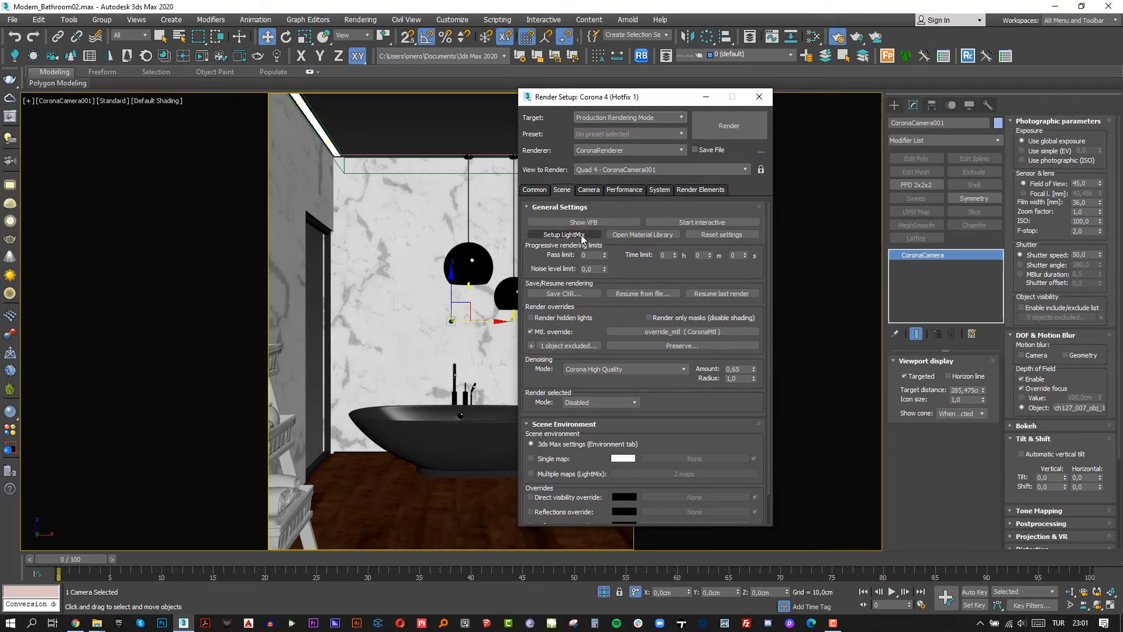
# Step: Run Setup LightMix to create environment, ceiling, hidden and rest light groups
pyautogui.click(562, 234)
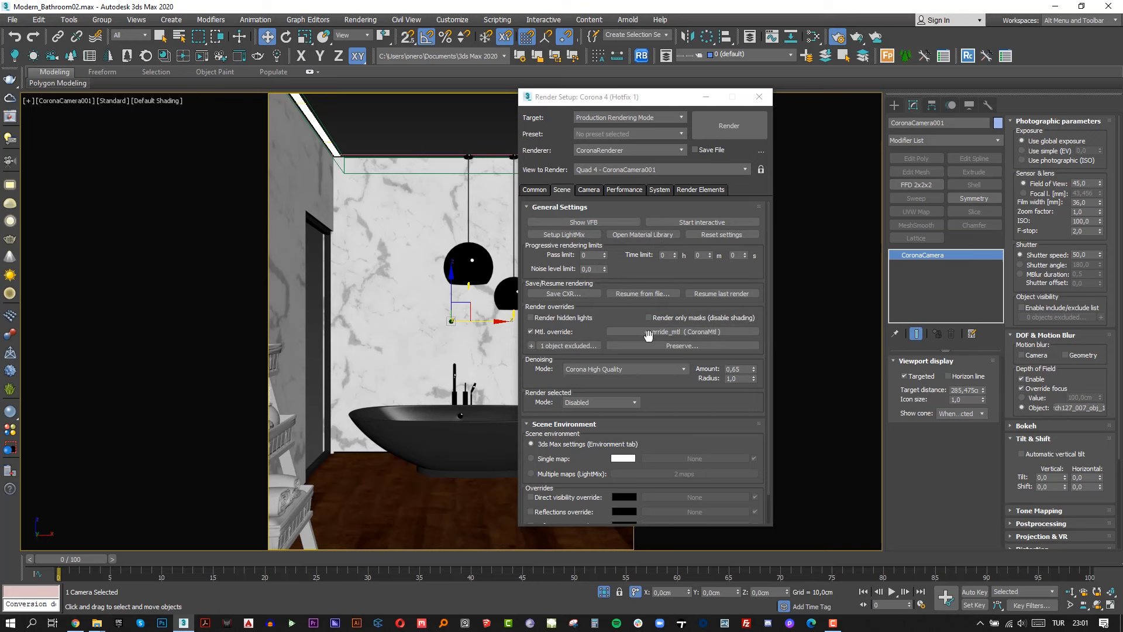
pyautogui.click(728, 126)
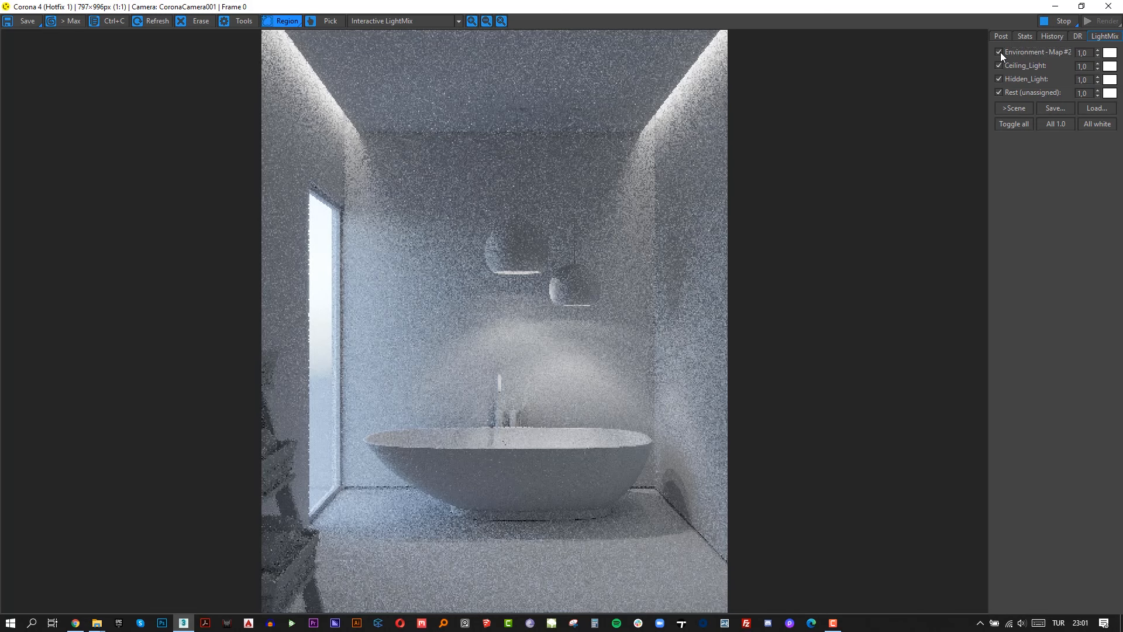
# Step: Toggle the Environment, Ceiling_Light and Hidden_Light LightMix checkboxes until only Ceiling_Light and Rest remain on
pyautogui.click(999, 51)
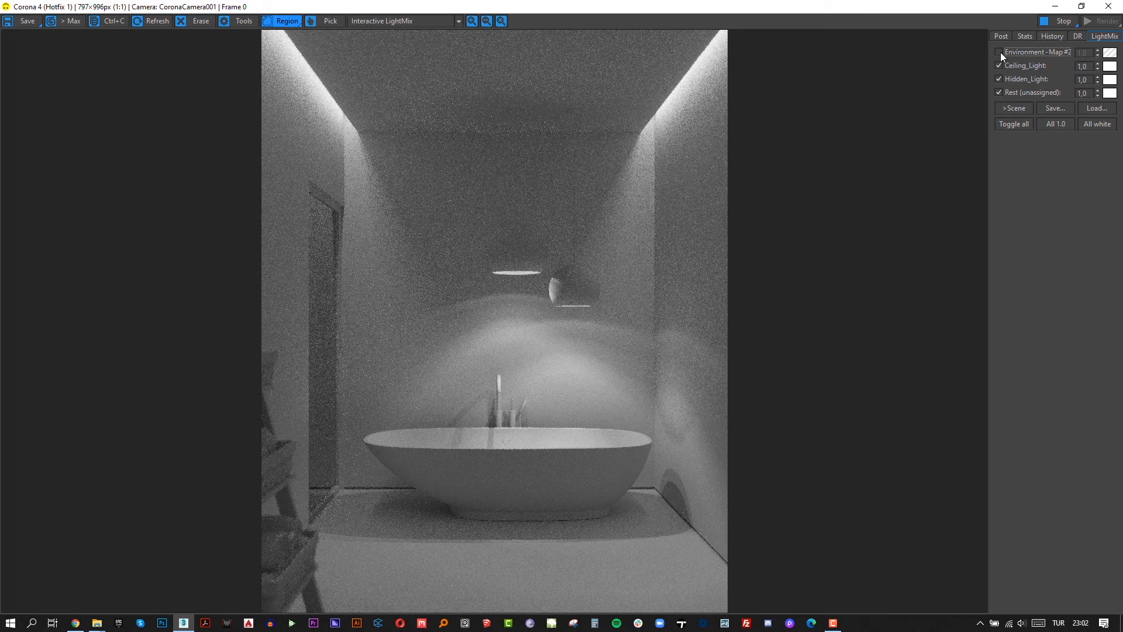
pyautogui.click(999, 51)
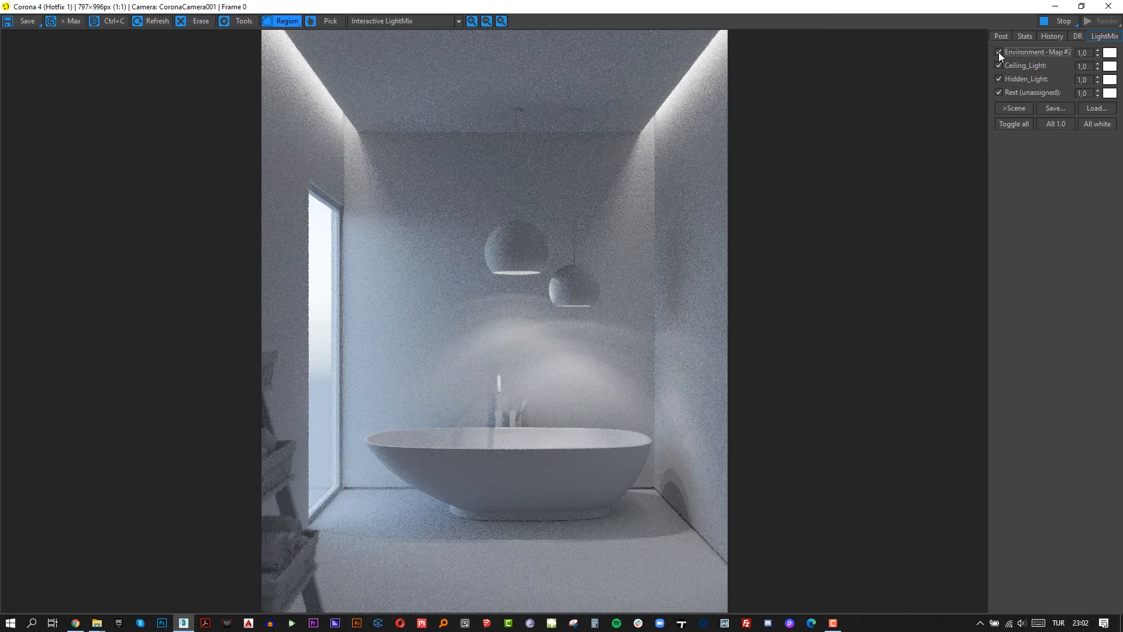
pyautogui.click(999, 65)
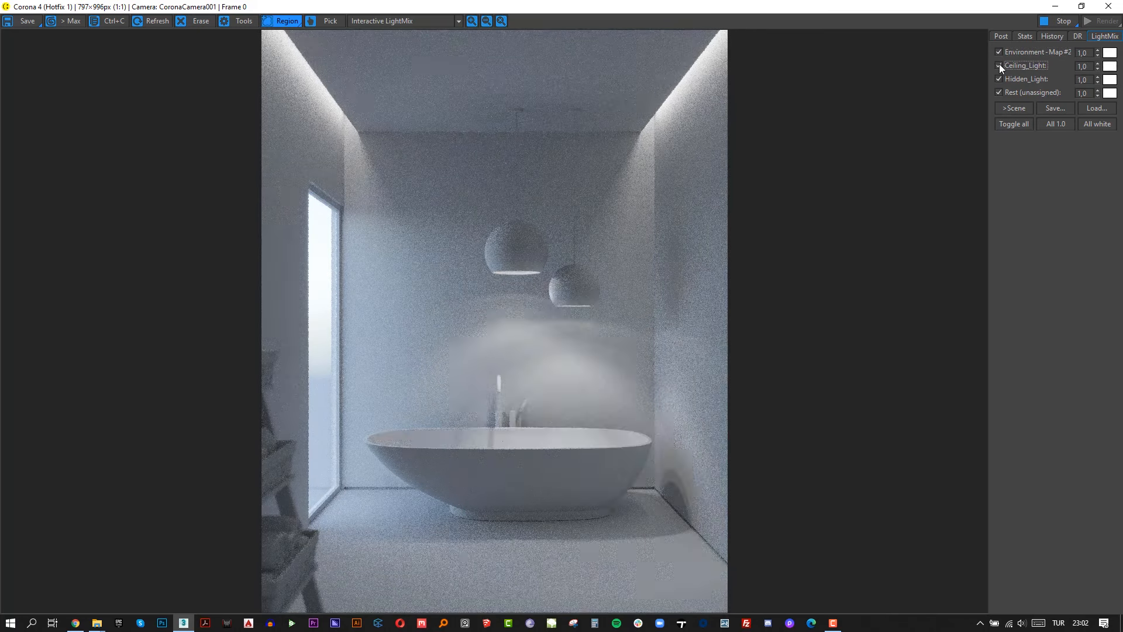
pyautogui.click(998, 65)
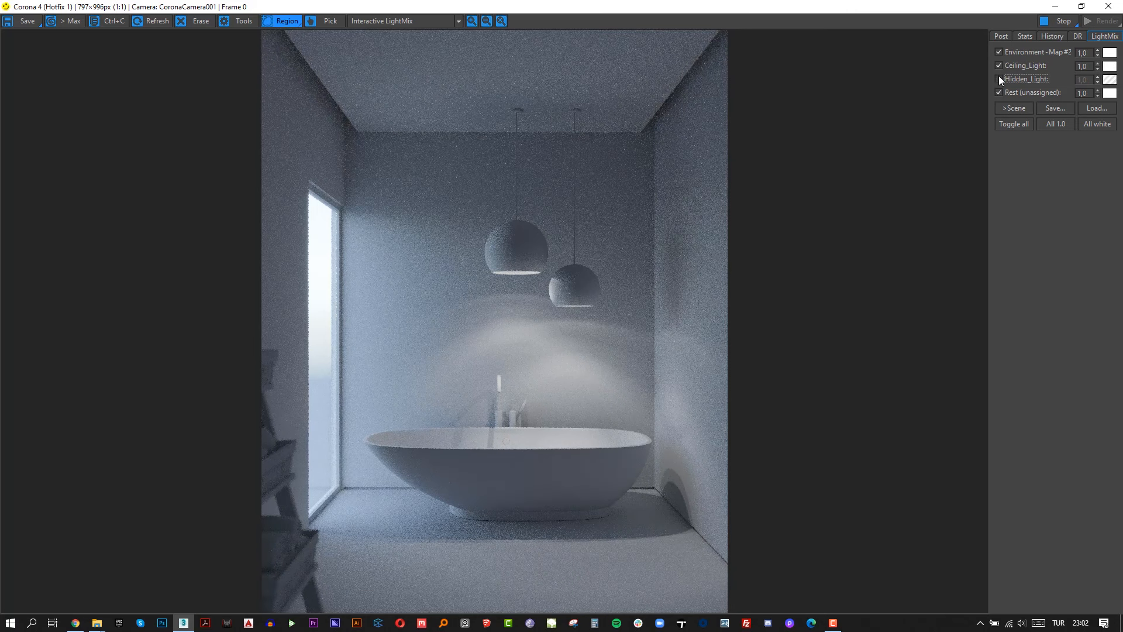
pyautogui.click(999, 65)
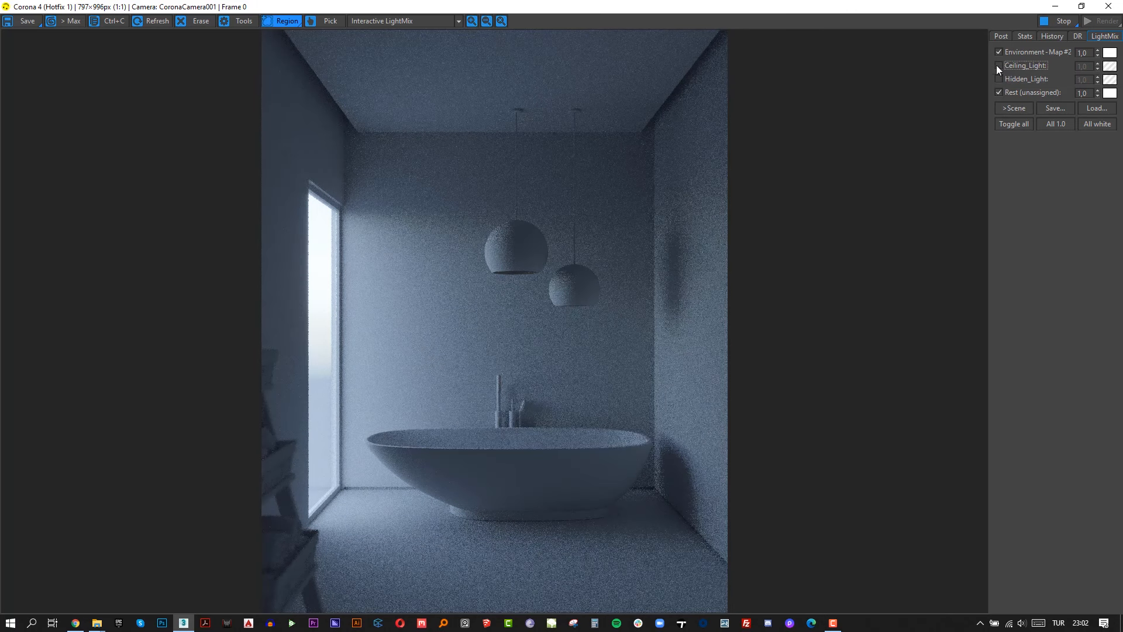
pyautogui.click(998, 65)
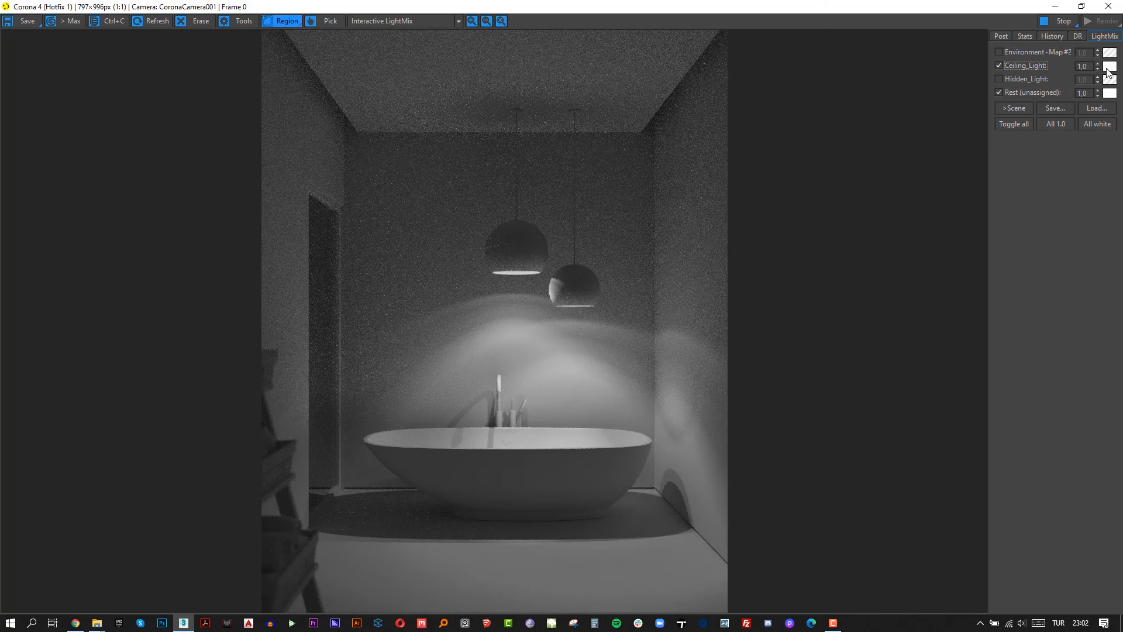
# Step: Try warm colours on the LightMix swatches, settling on red for the Hidden_Light cove lights
pyautogui.click(1111, 65)
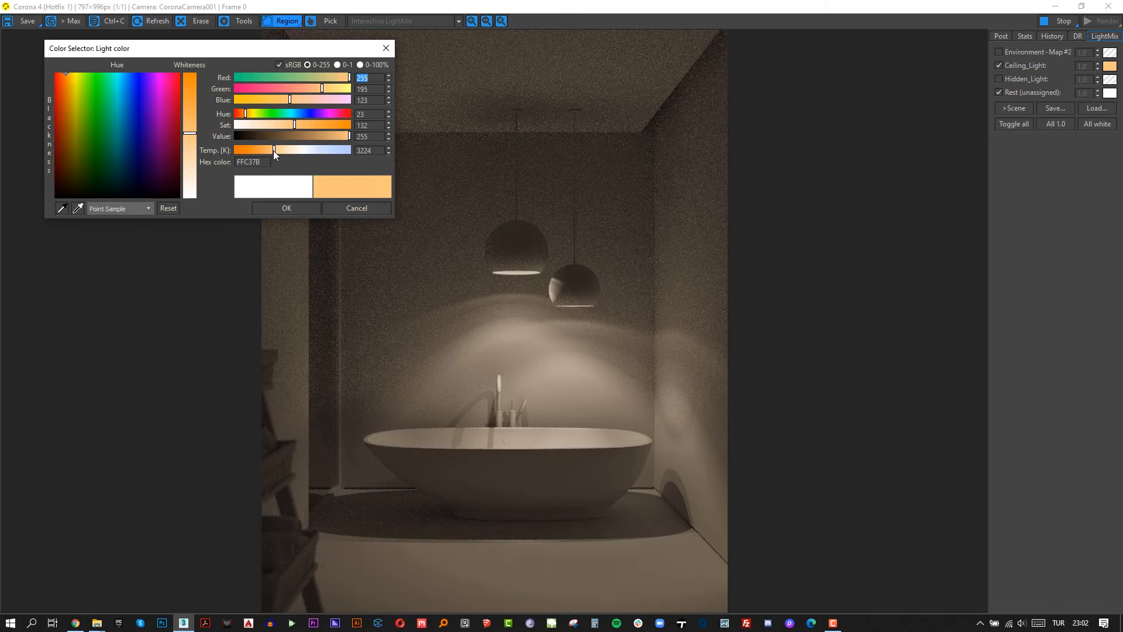
pyautogui.moveTo(273, 149); pyautogui.dragTo(250, 149)
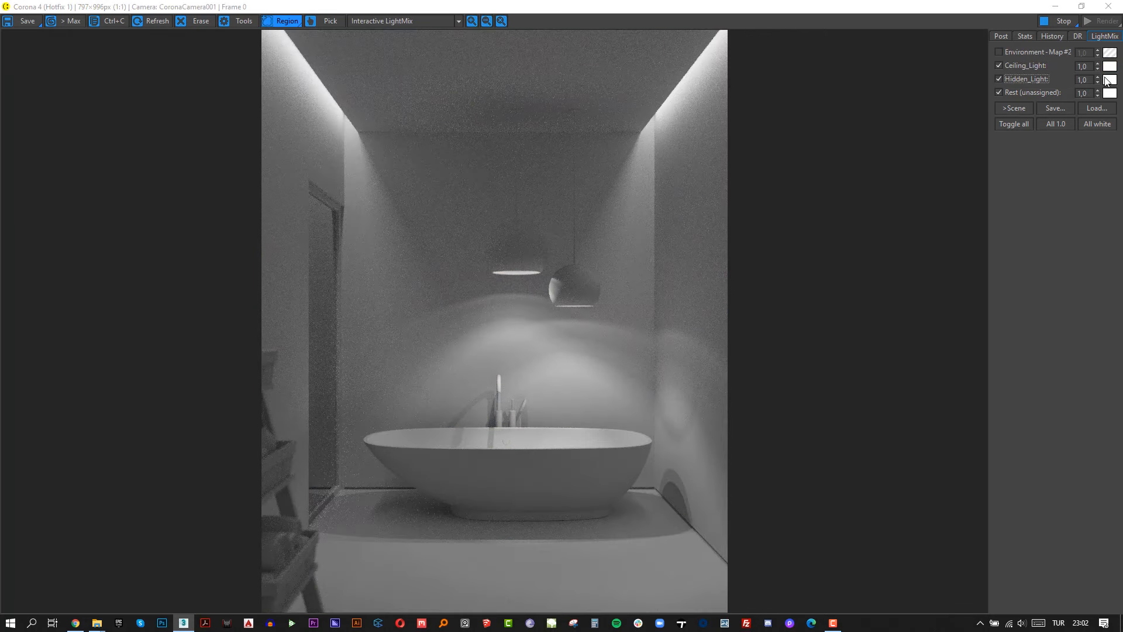
pyautogui.click(1110, 79)
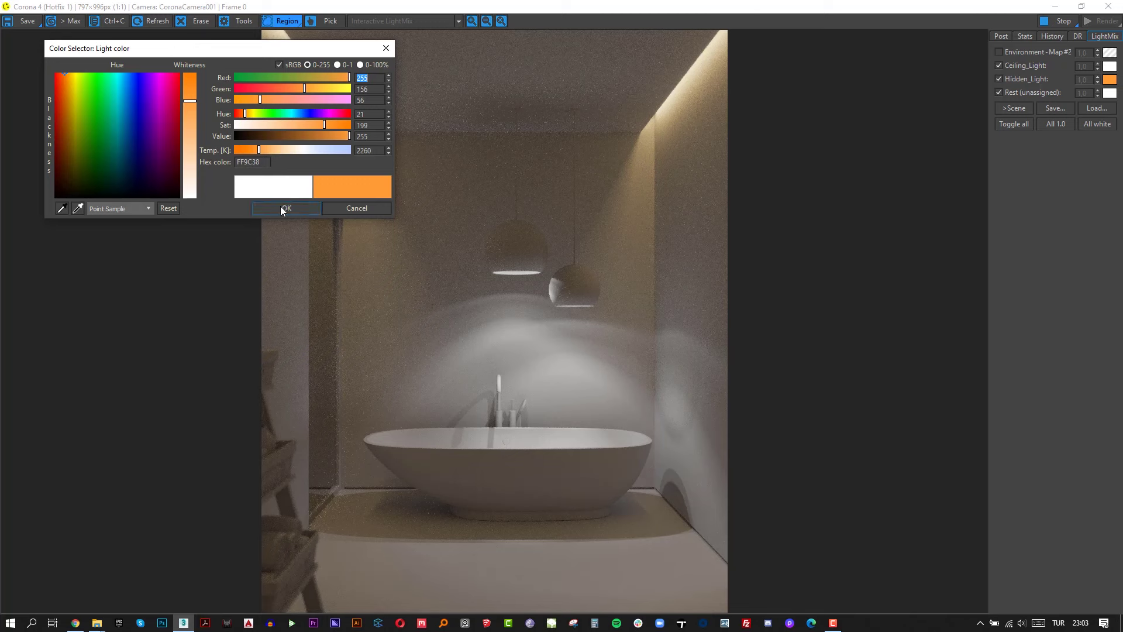
pyautogui.click(285, 208)
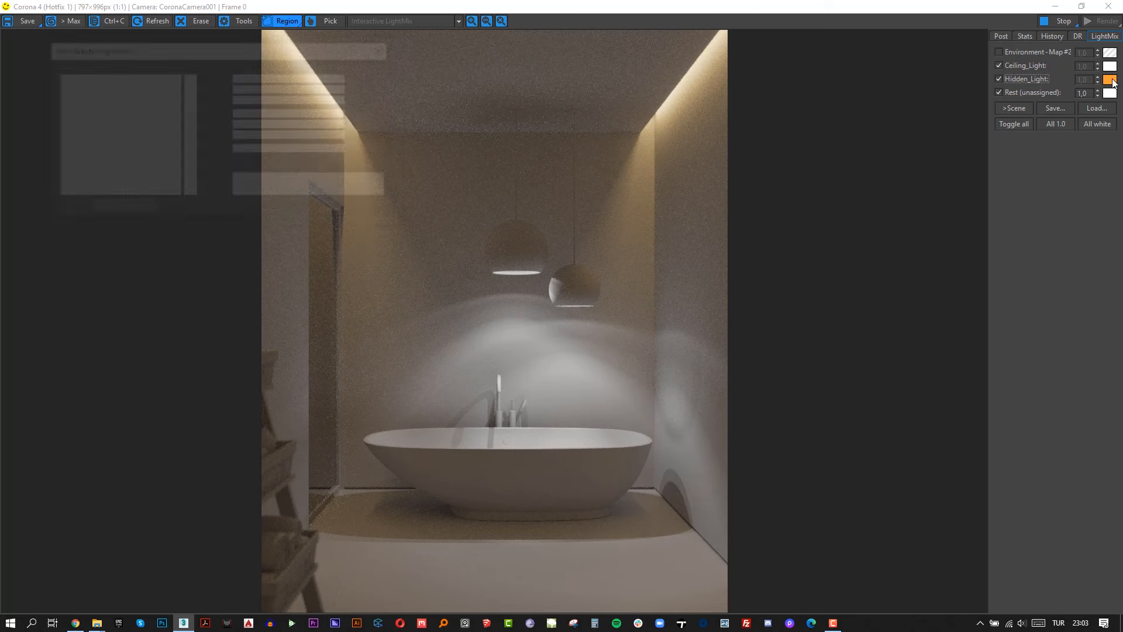
pyautogui.click(1110, 79)
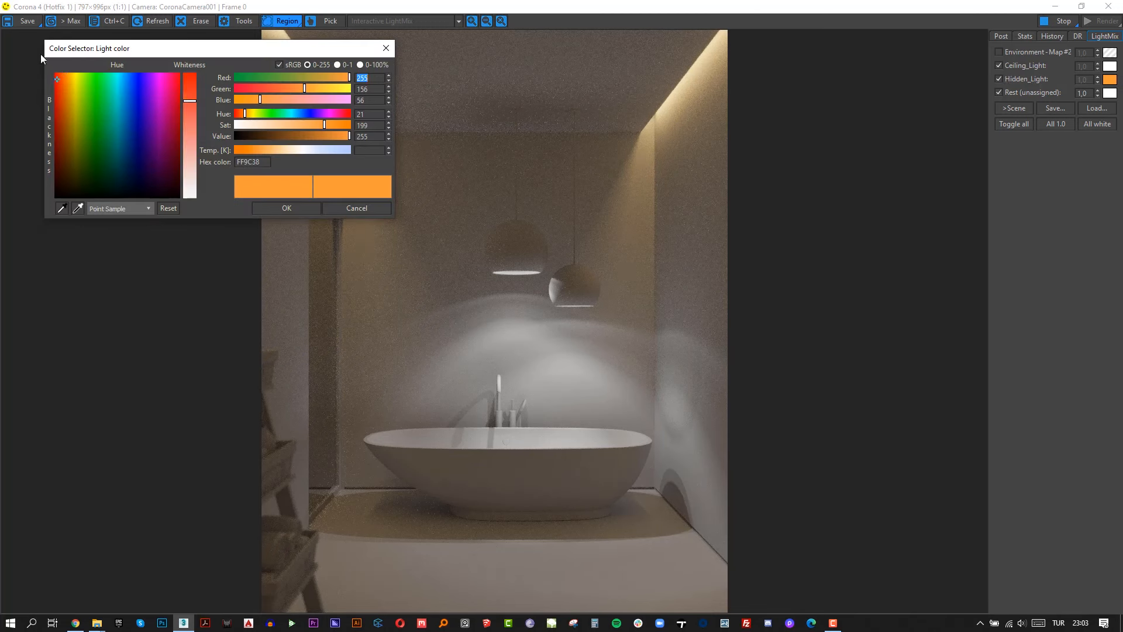
pyautogui.click(286, 208)
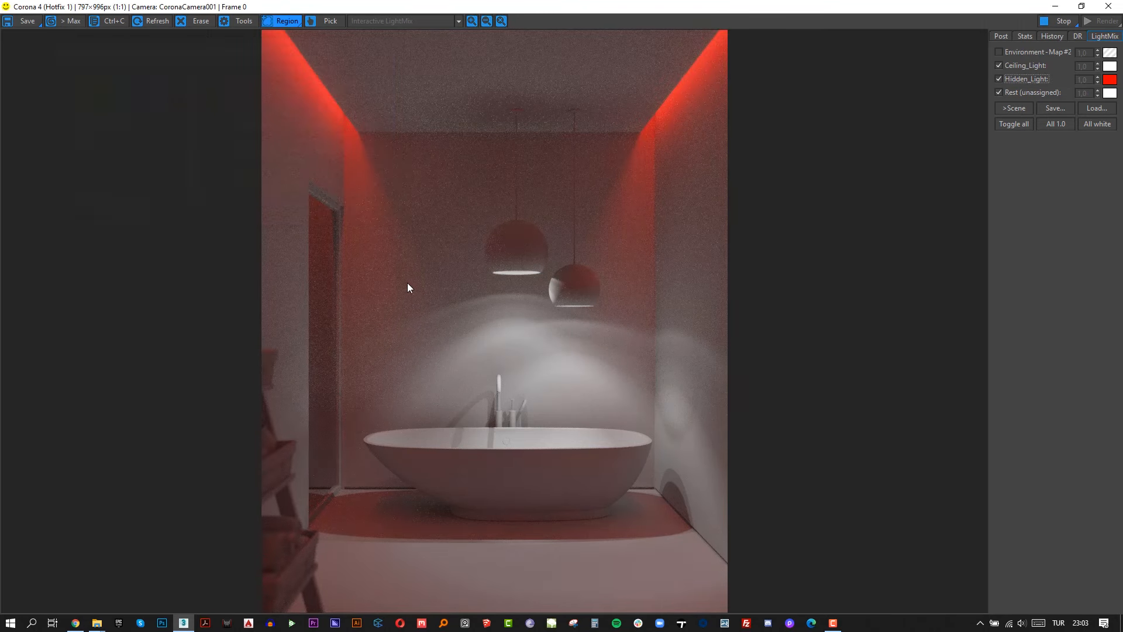
# Step: Make the Ceiling_Light LightMix colour green at 0.50
pyautogui.click(1110, 65)
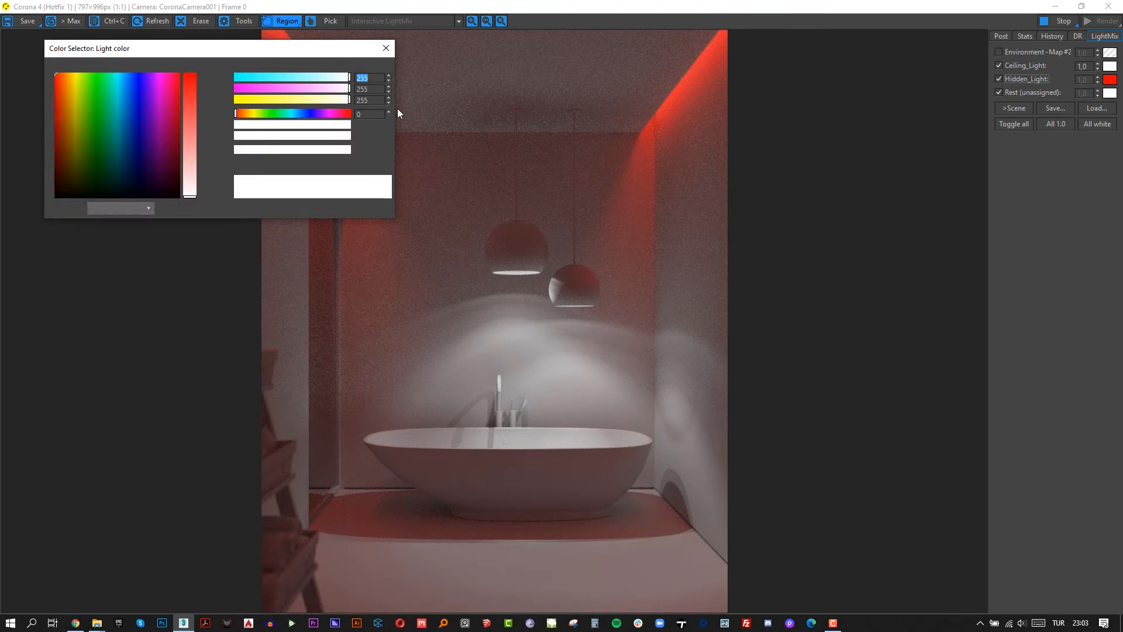
pyautogui.click(313, 124)
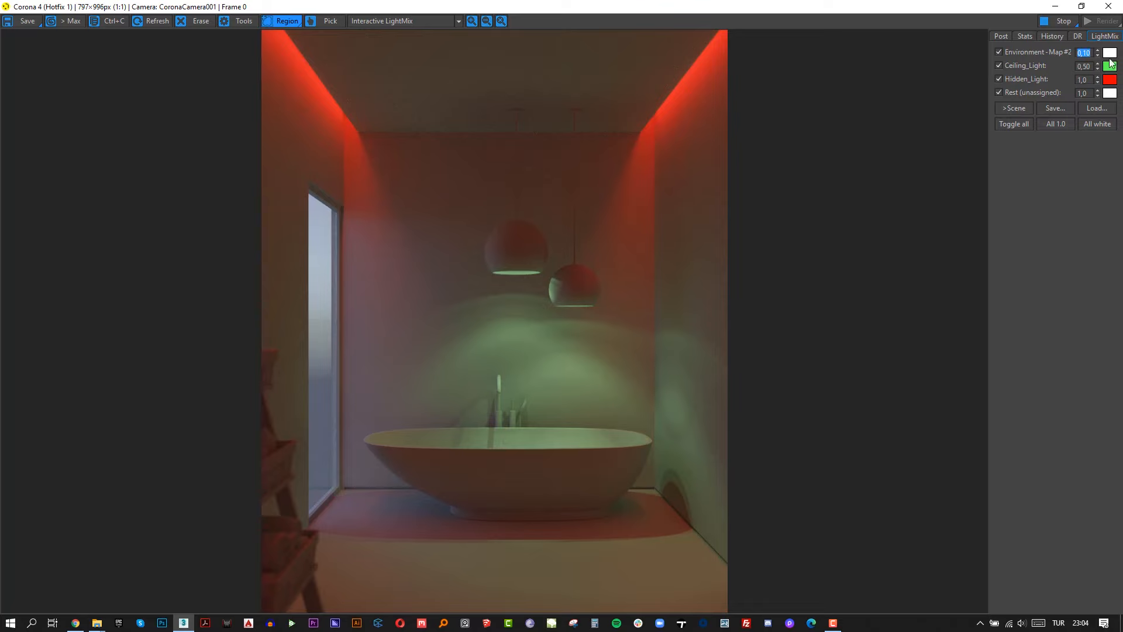
pyautogui.click(1110, 64)
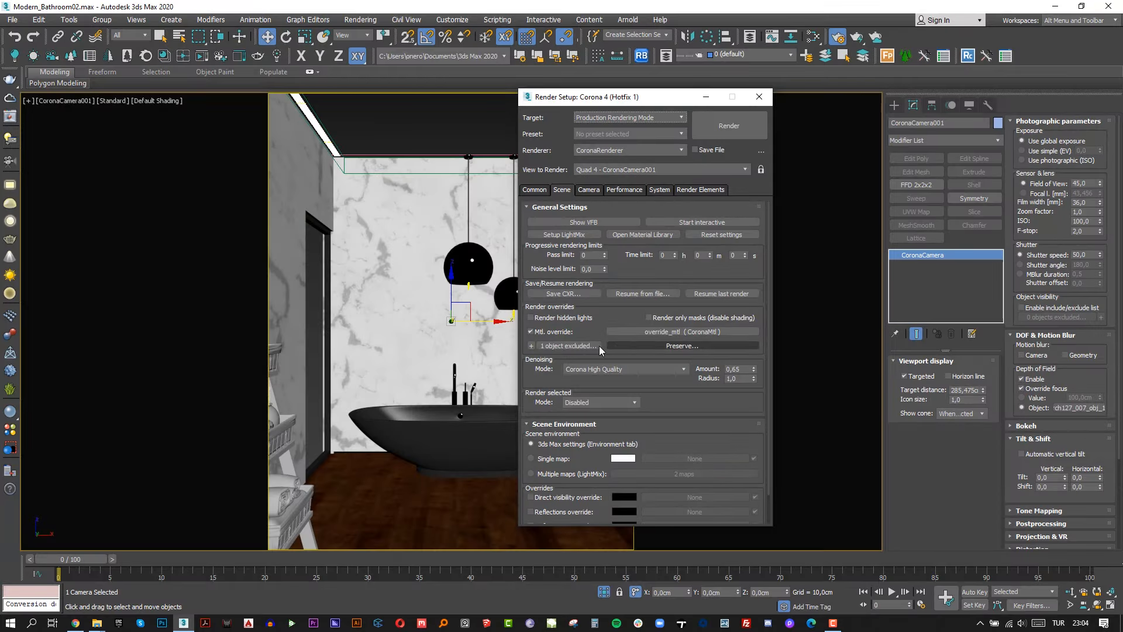
# Step: Uncheck Mtl. override in the Render Setup Scene tab and restart the interactive render
pyautogui.click(530, 331)
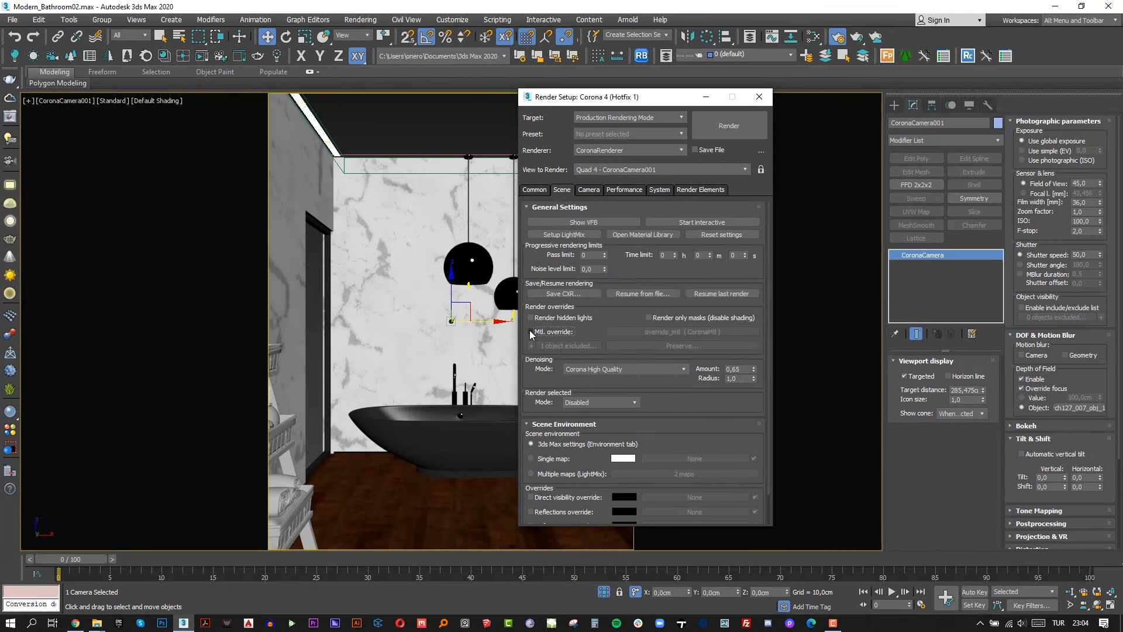
pyautogui.moveTo(532, 332)
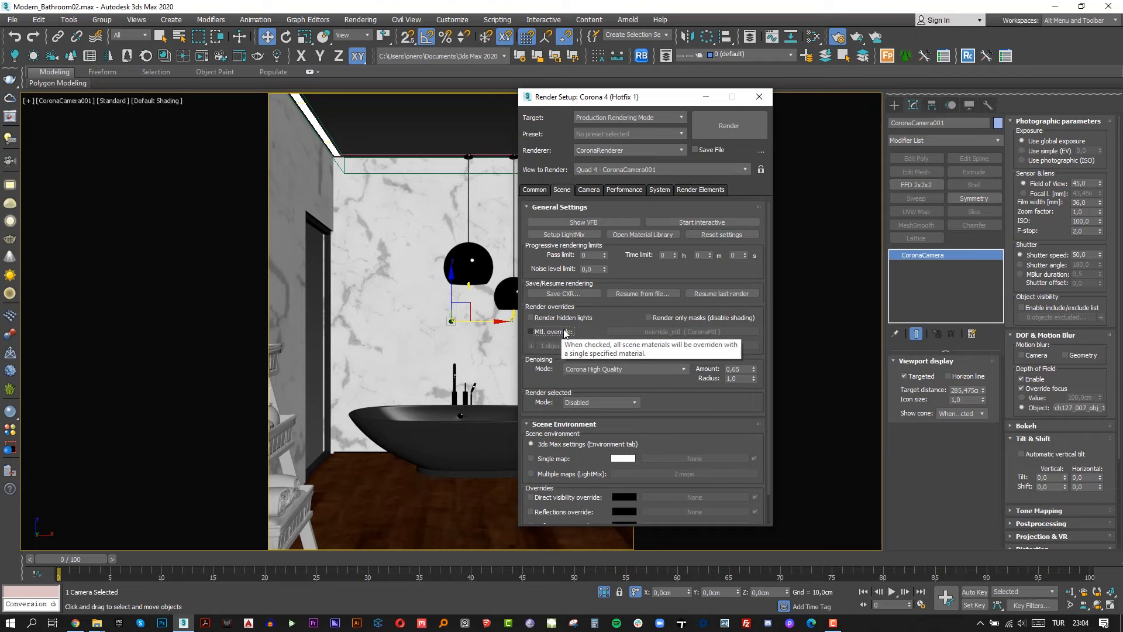
pyautogui.moveTo(702, 223)
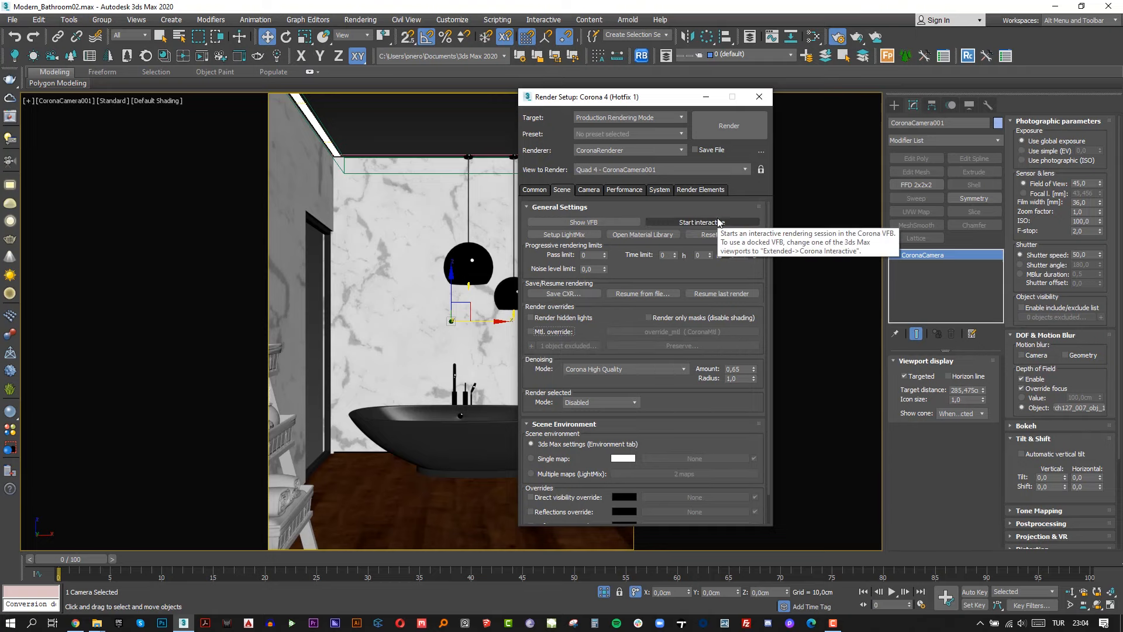
pyautogui.click(699, 222)
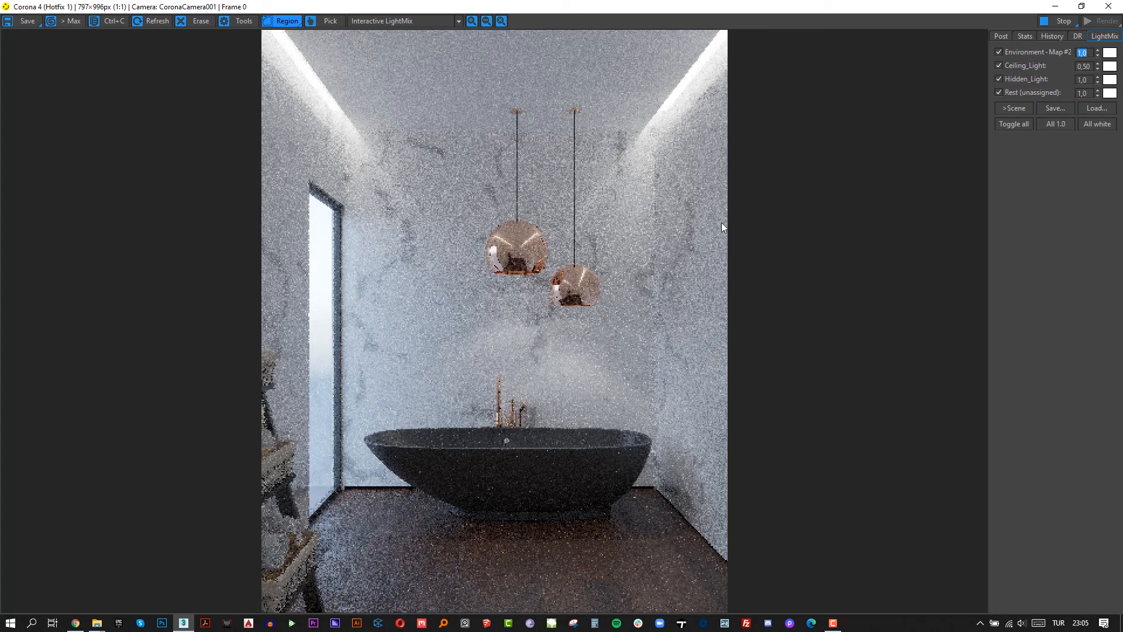
# Step: Toggle the Environment light and warm the Hidden_Light colour temperature in LightMix
pyautogui.click(999, 51)
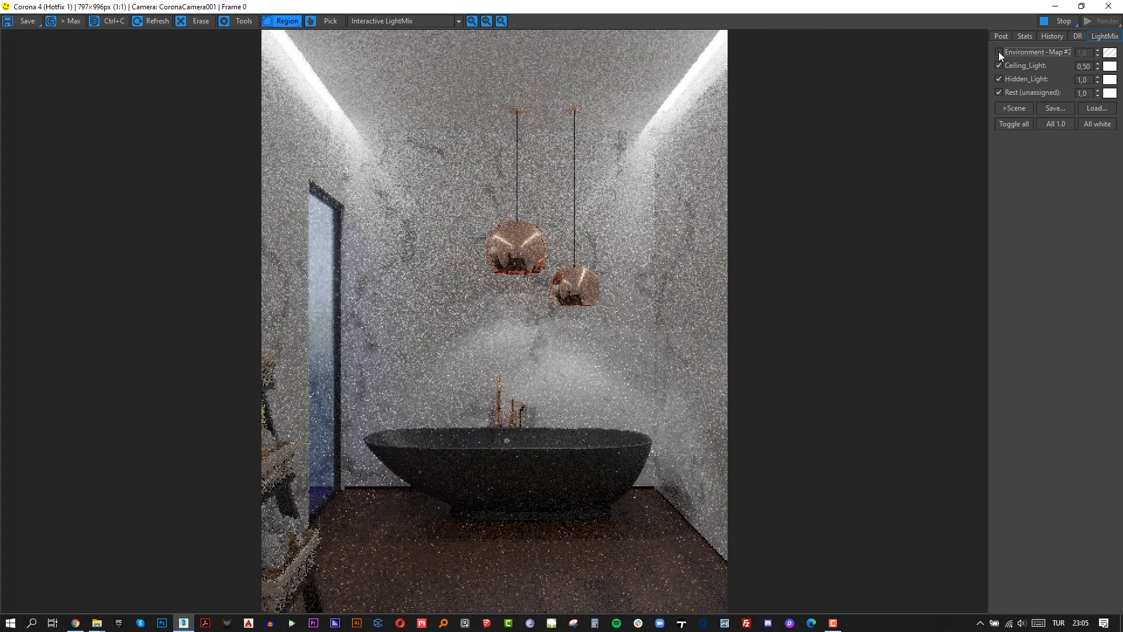
pyautogui.click(998, 51)
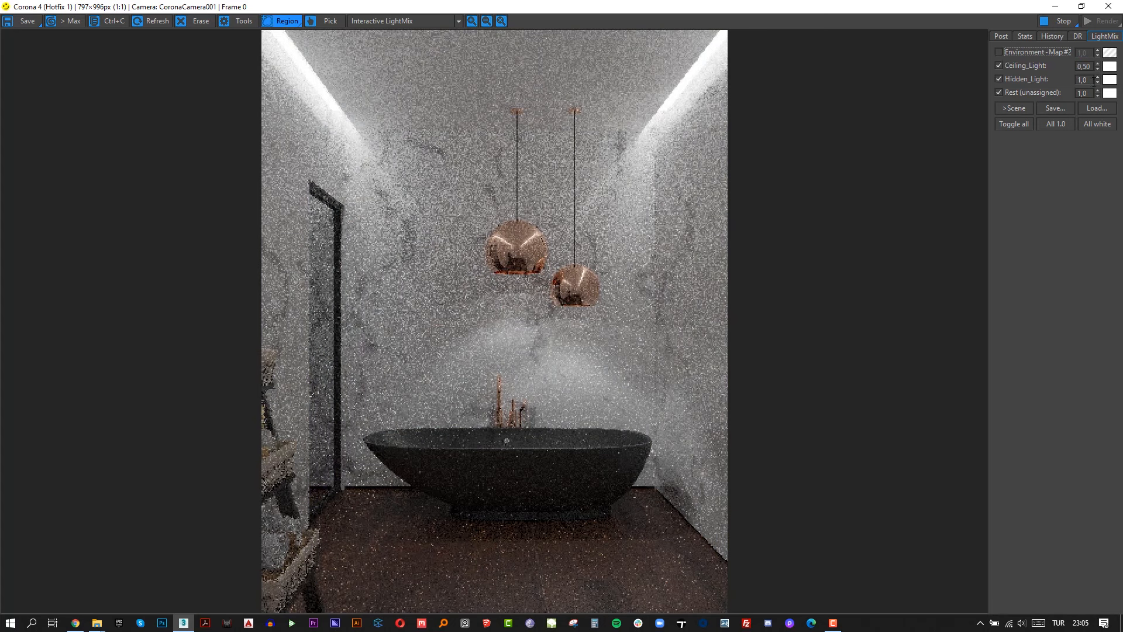
pyautogui.click(1110, 65)
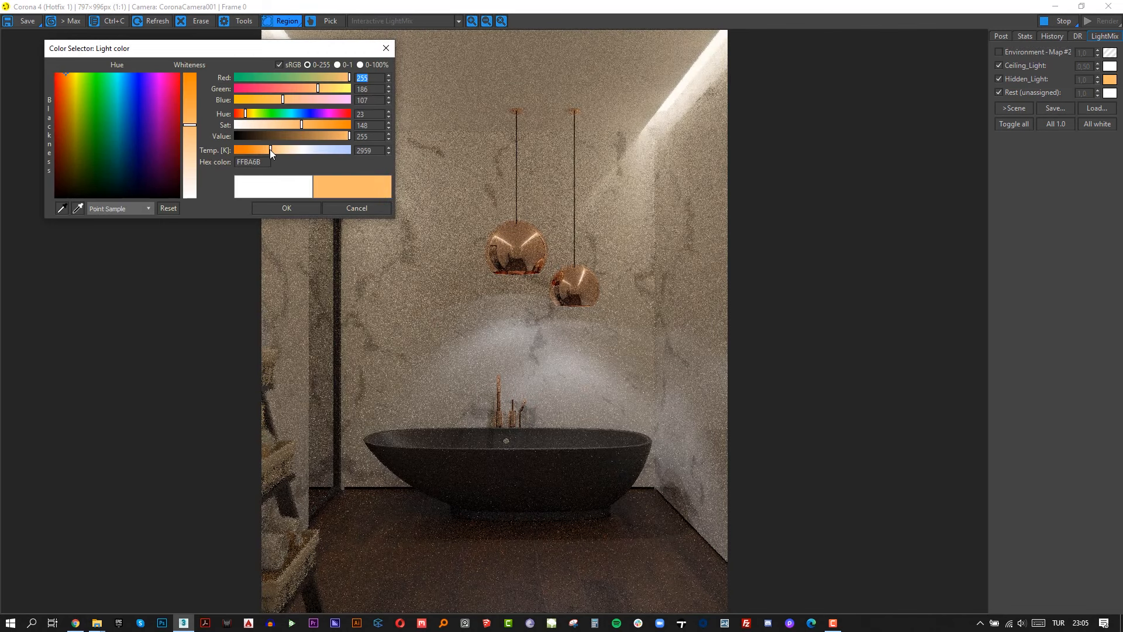
pyautogui.moveTo(271, 150); pyautogui.dragTo(263, 149)
pyautogui.write('0,1')
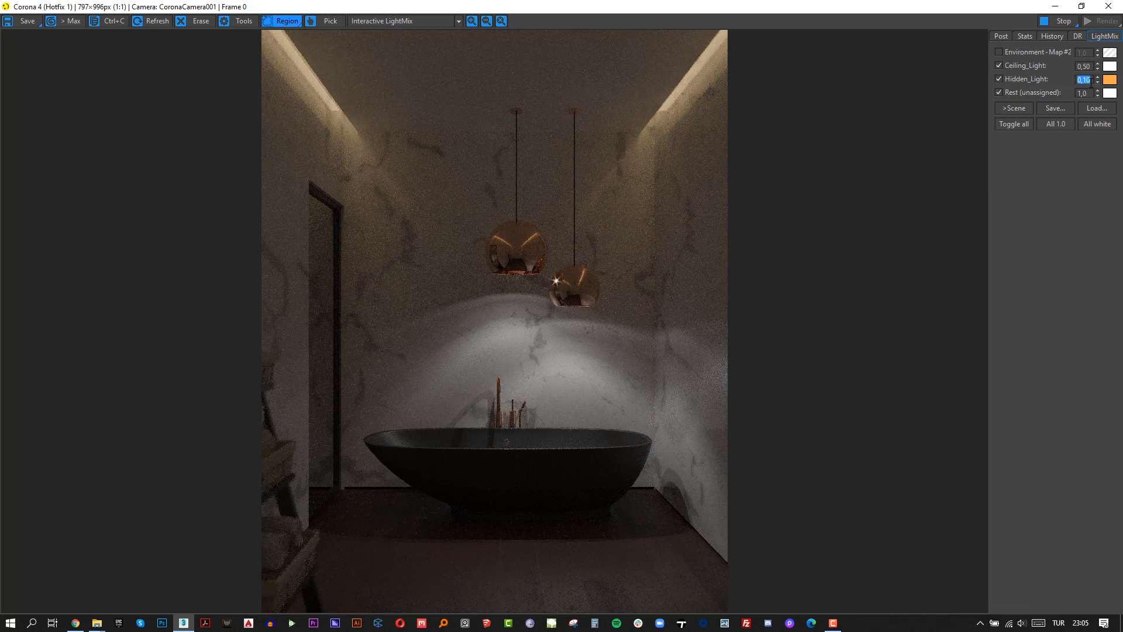
# Step: Give the Ceiling_Light a warm orange LightMix colour
pyautogui.tripleClick(1084, 65)
pyautogui.write('1')
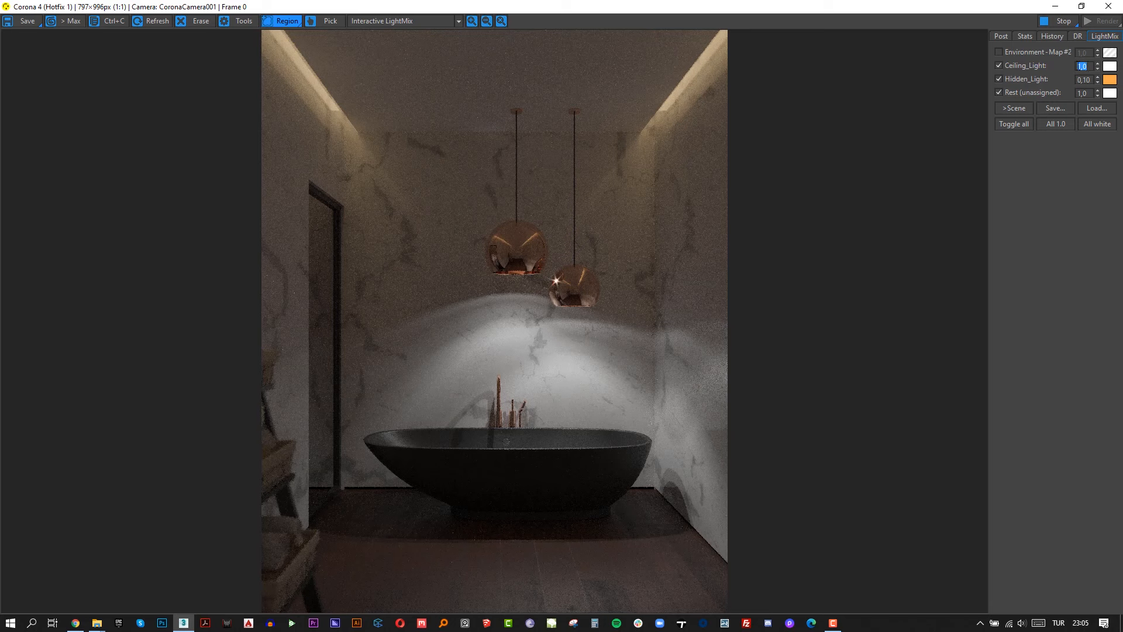
pyautogui.click(1111, 65)
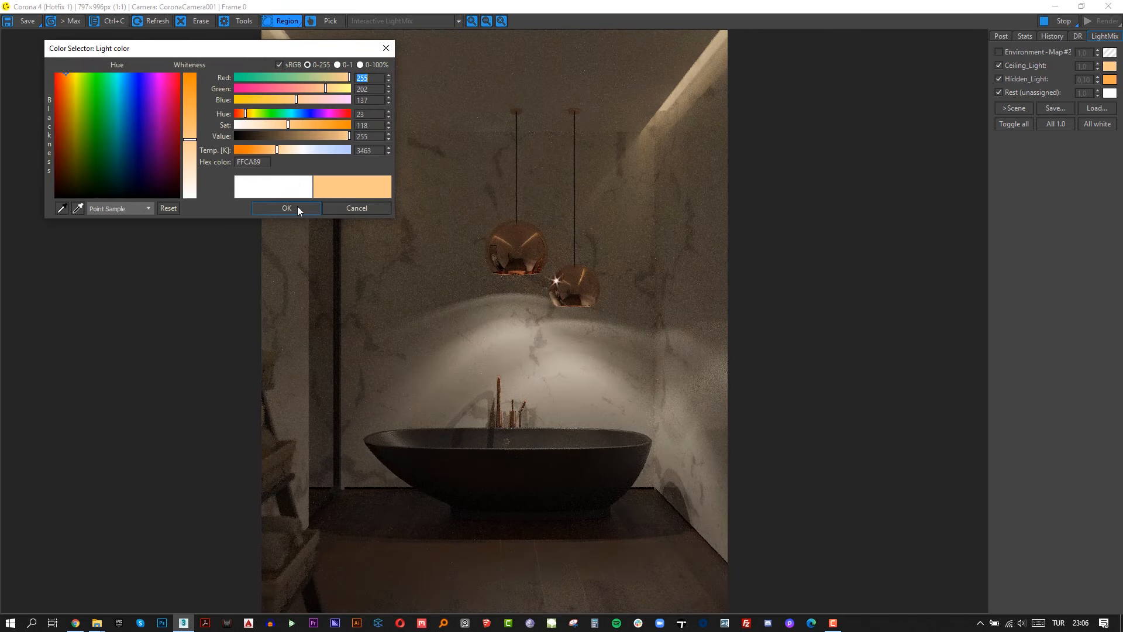
pyautogui.click(286, 207)
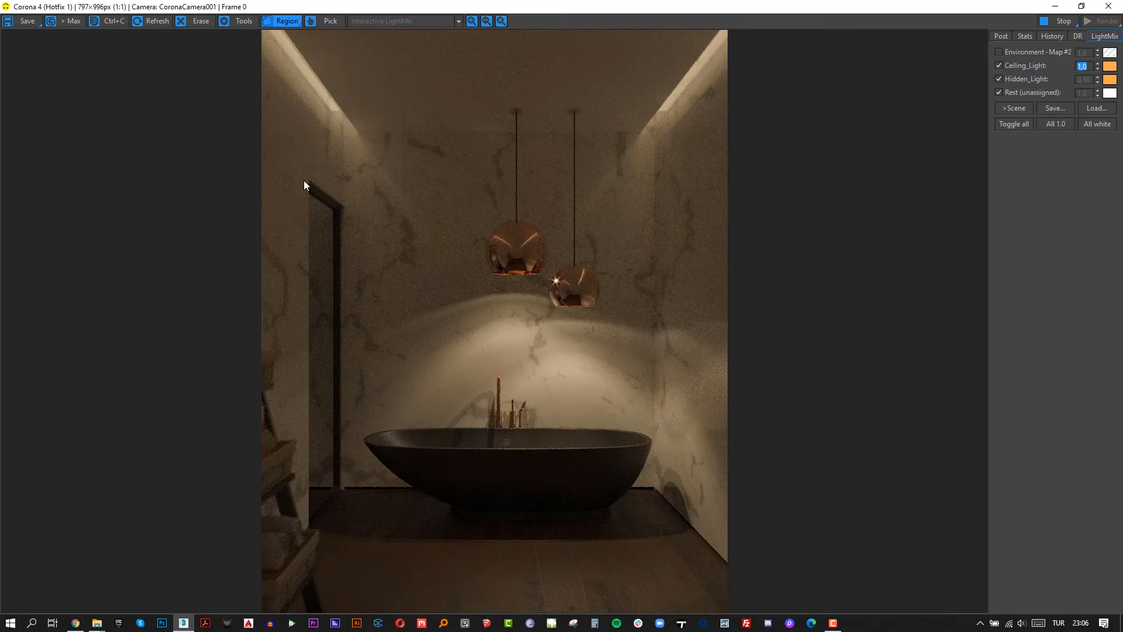
pyautogui.click(1110, 65)
pyautogui.write('0,1')
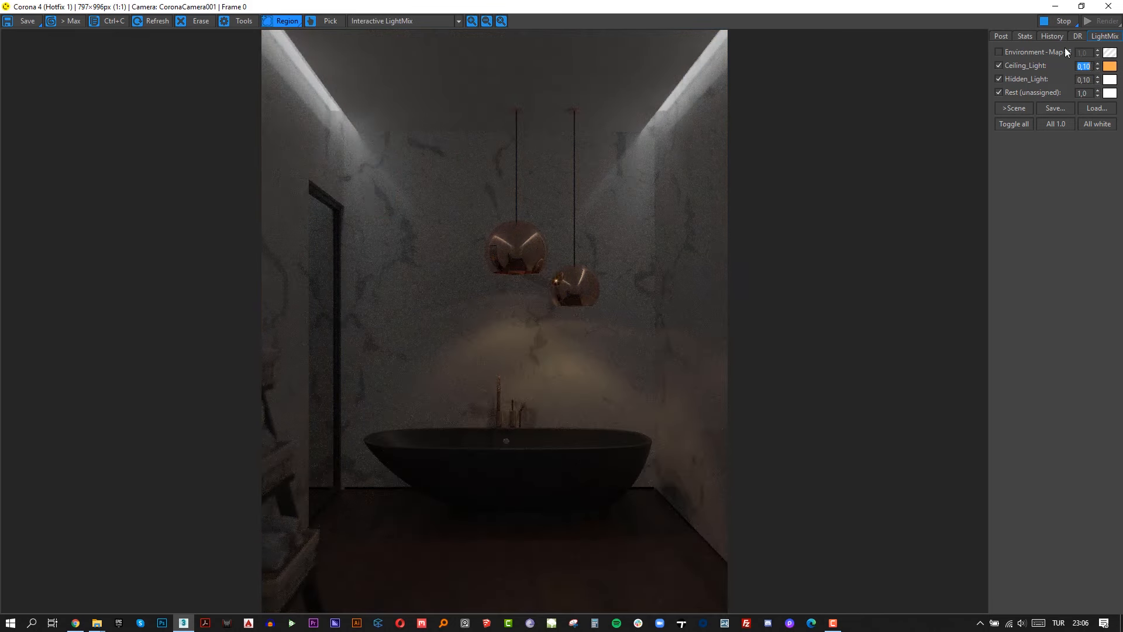
# Step: Re-enable Environment and set the LightMix light intensities back to 1.0
pyautogui.click(998, 52)
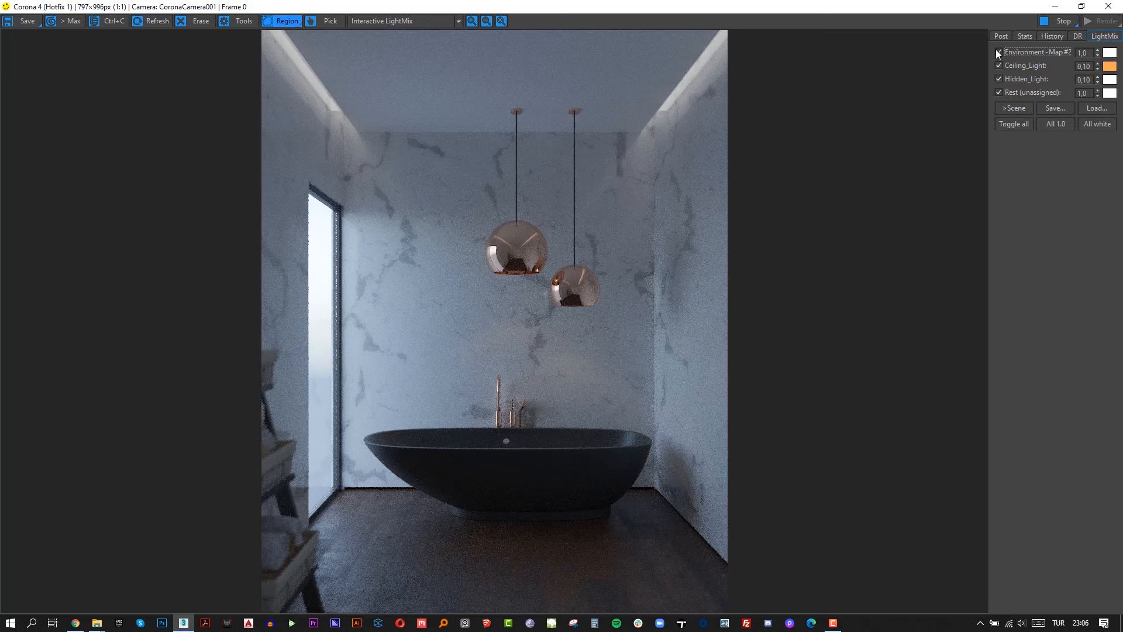
pyautogui.click(998, 51)
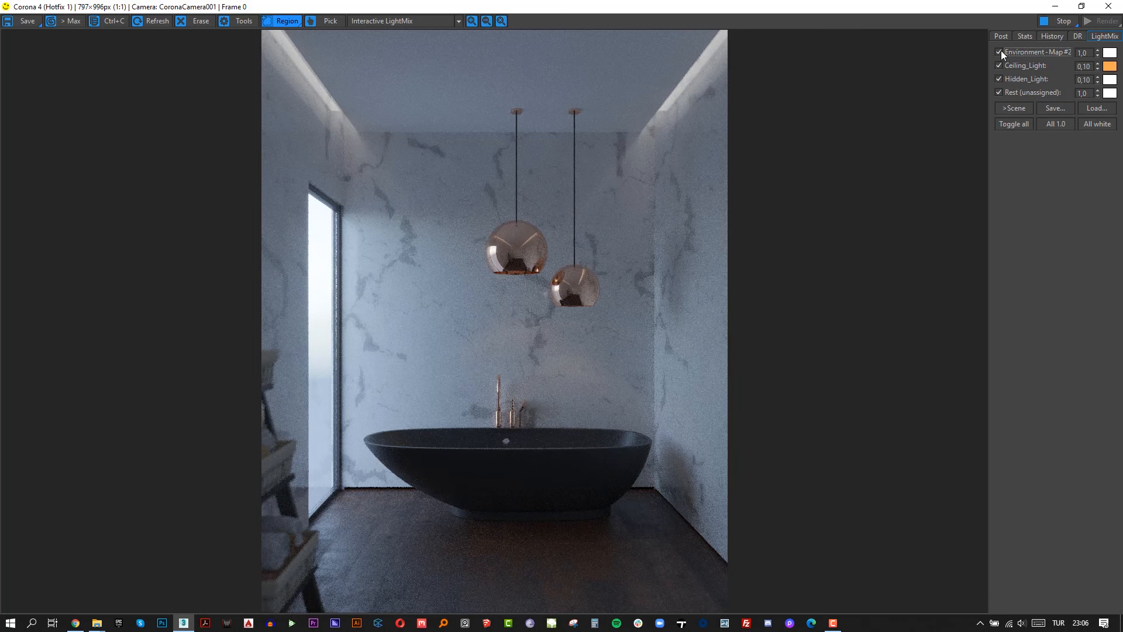
pyautogui.tripleClick(1084, 65)
pyautogui.write('1')
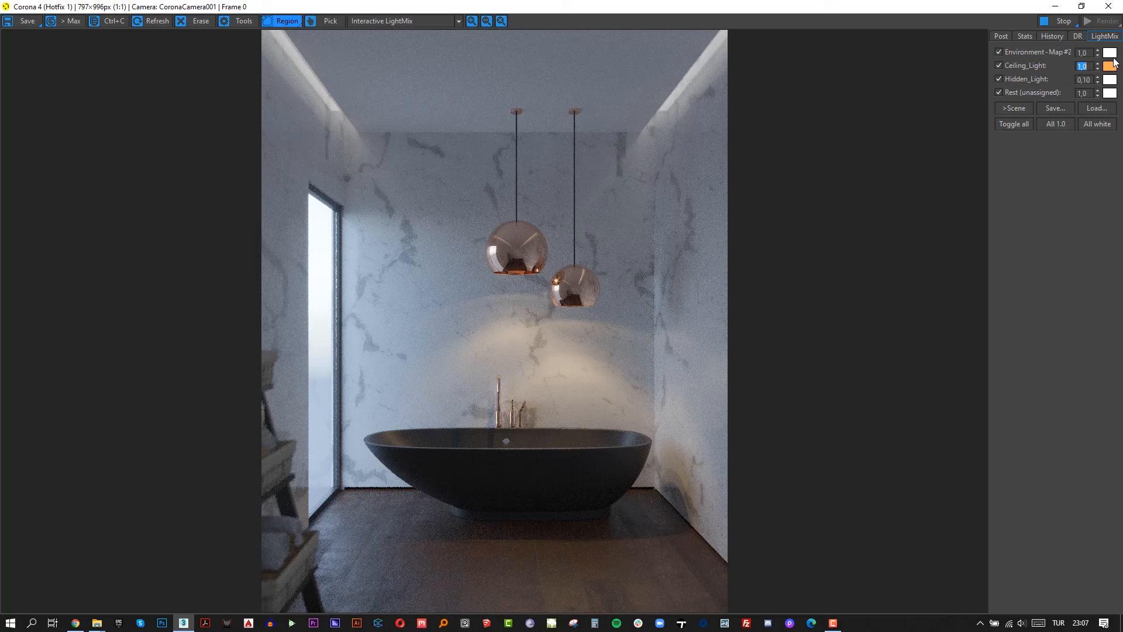
pyautogui.tripleClick(1083, 79)
pyautogui.write('1')
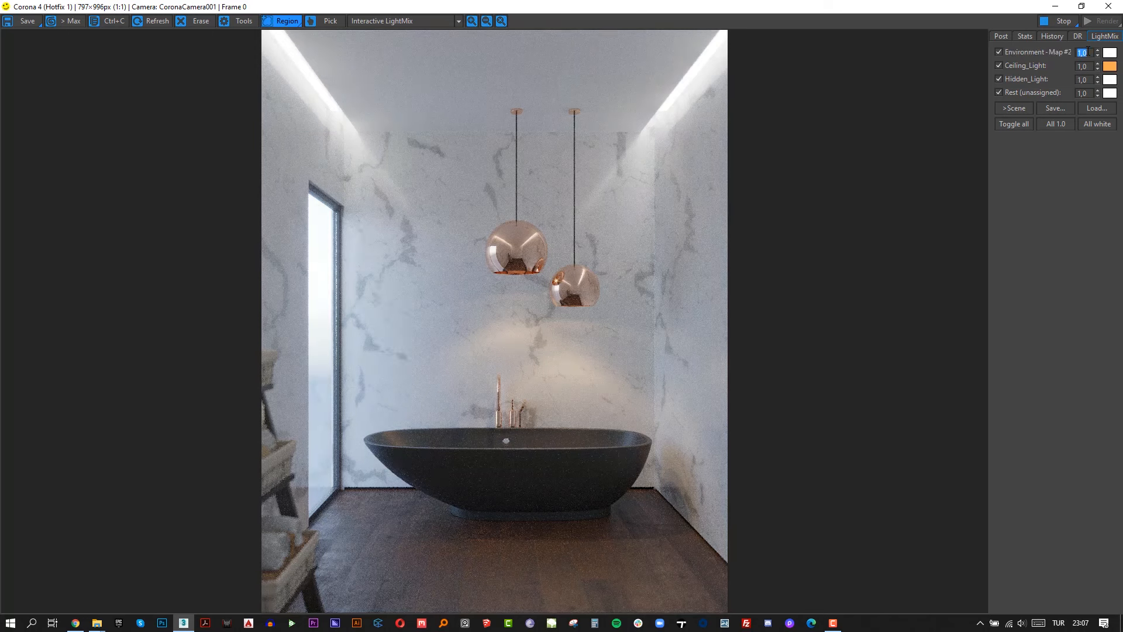
# Step: In Post, set contrast 3.0 and sharpening, preview Vista_100 and Ektachrome LUTs, then disable LUT
pyautogui.click(1000, 36)
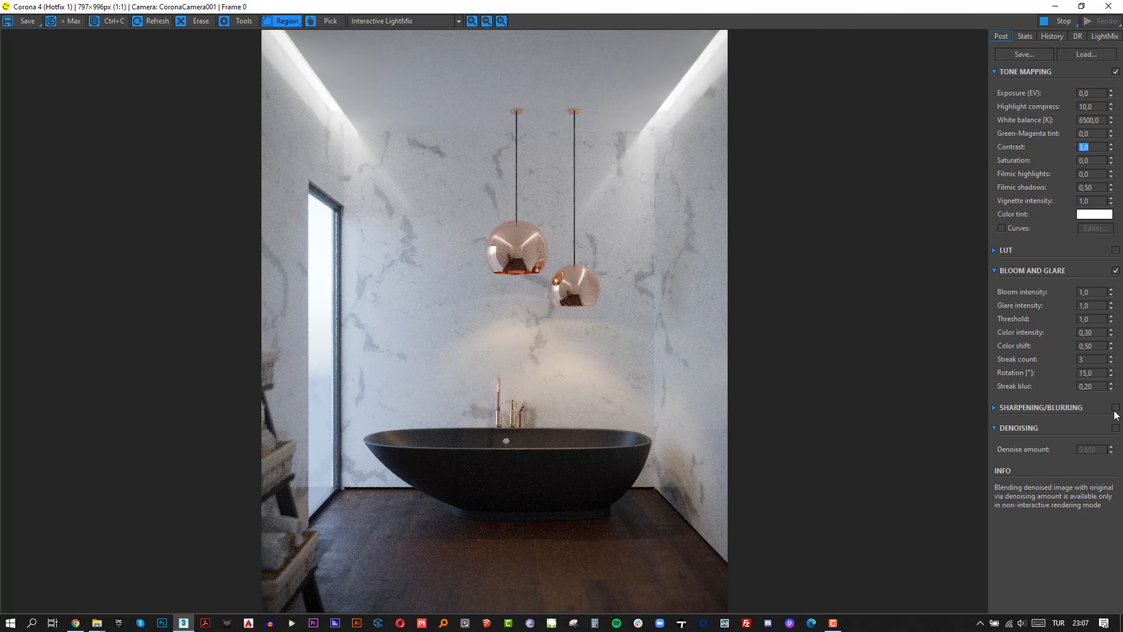
pyautogui.click(994, 407)
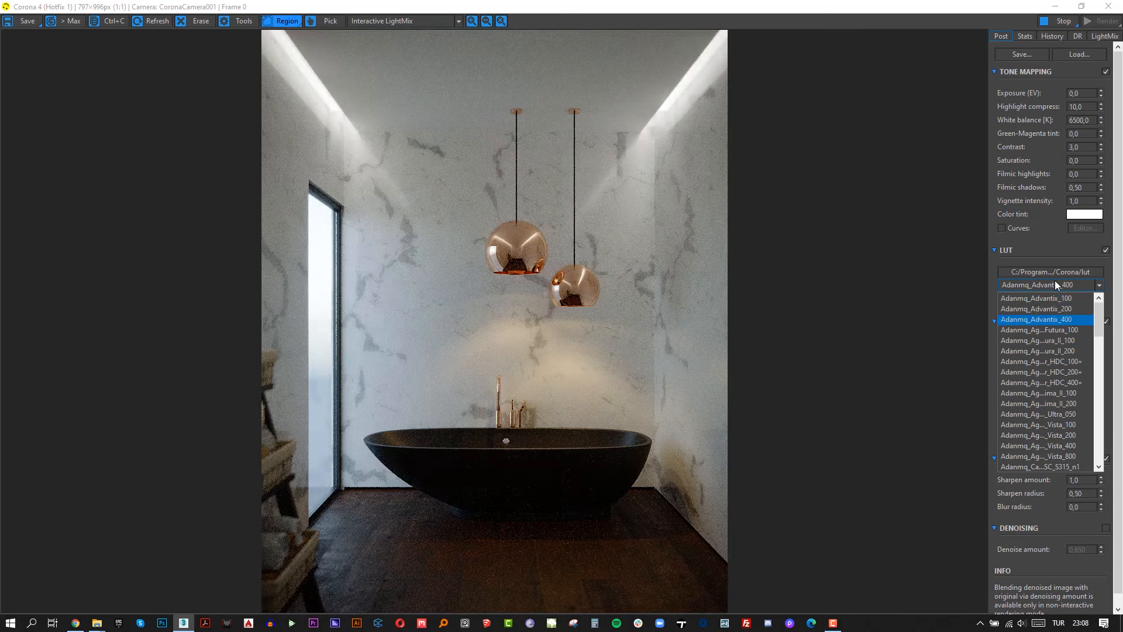
pyautogui.click(1043, 372)
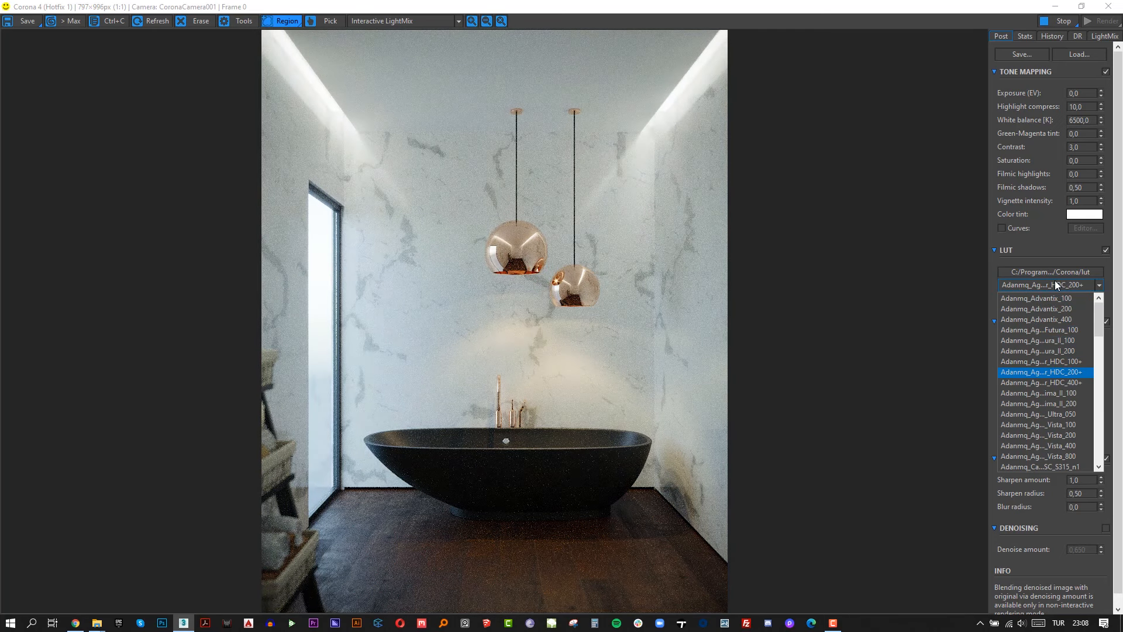
pyautogui.click(1037, 424)
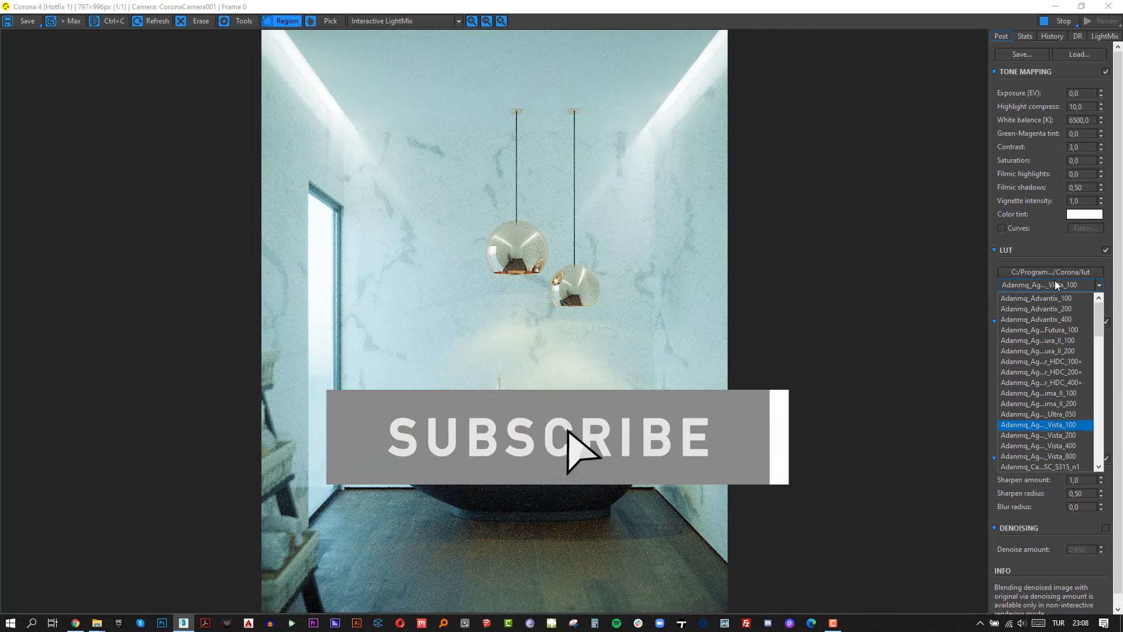
pyautogui.click(1041, 466)
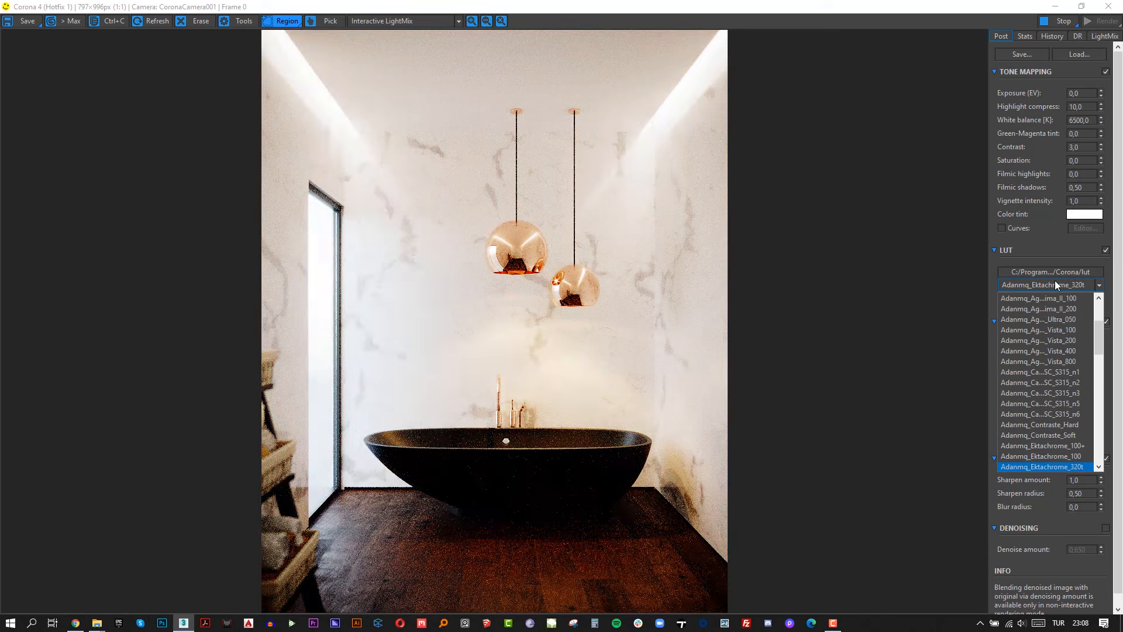
pyautogui.click(1043, 466)
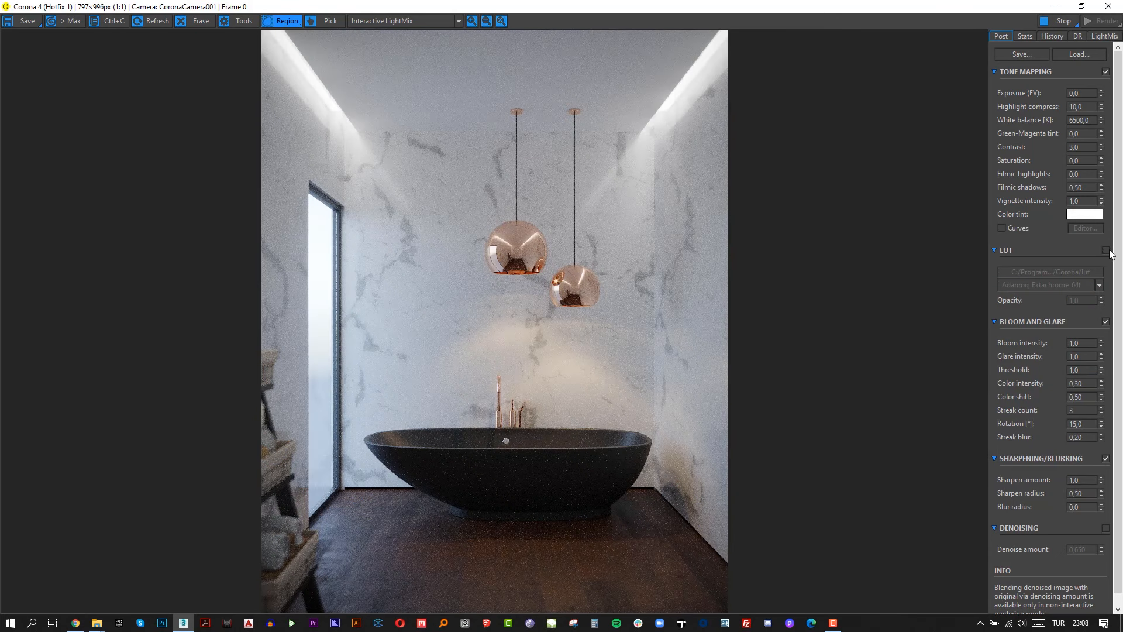